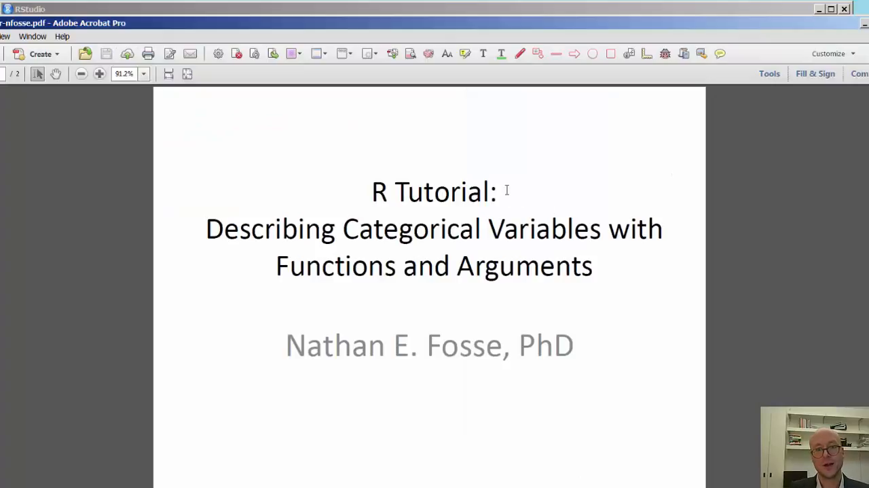
mouse_move(459, 254)
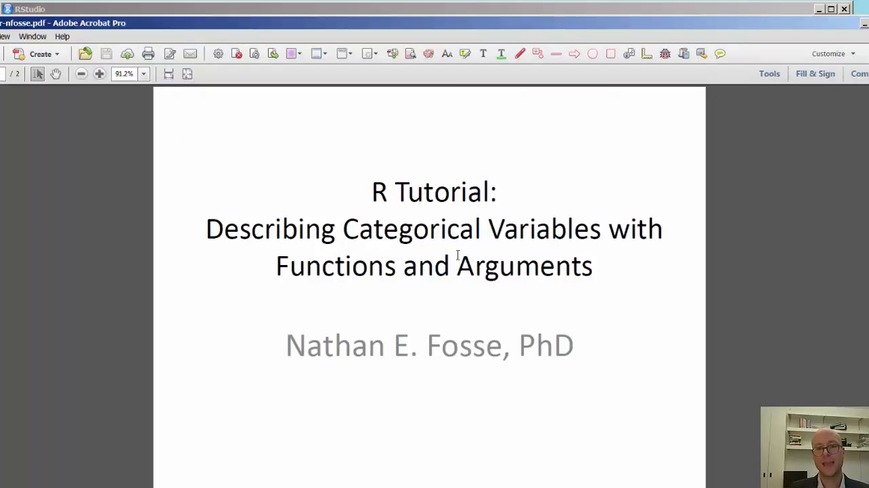
mouse_move(467, 125)
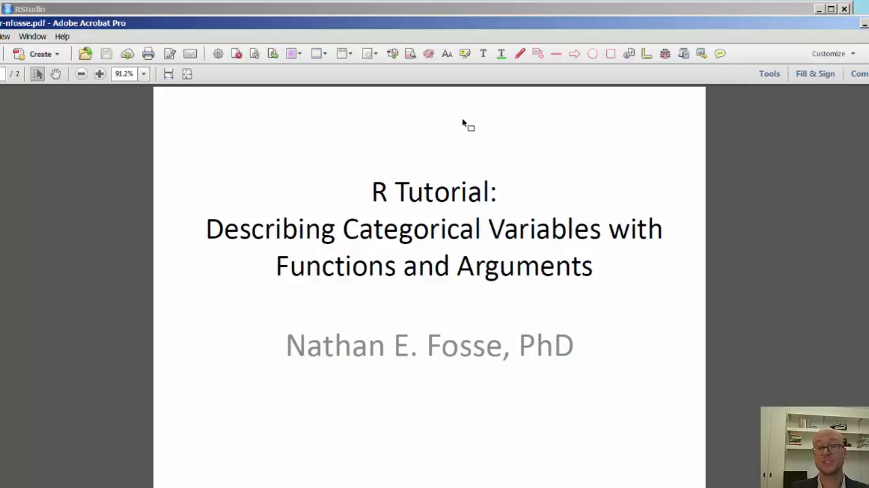
mouse_move(490, 102)
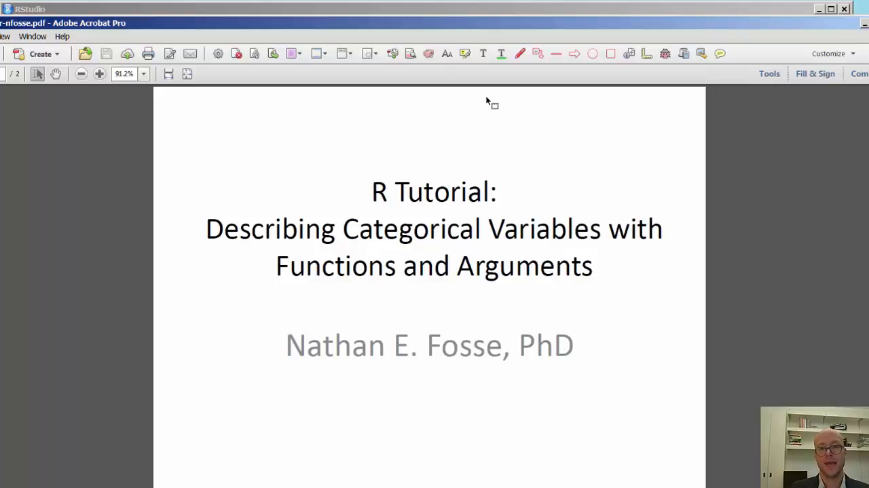
mouse_move(451, 177)
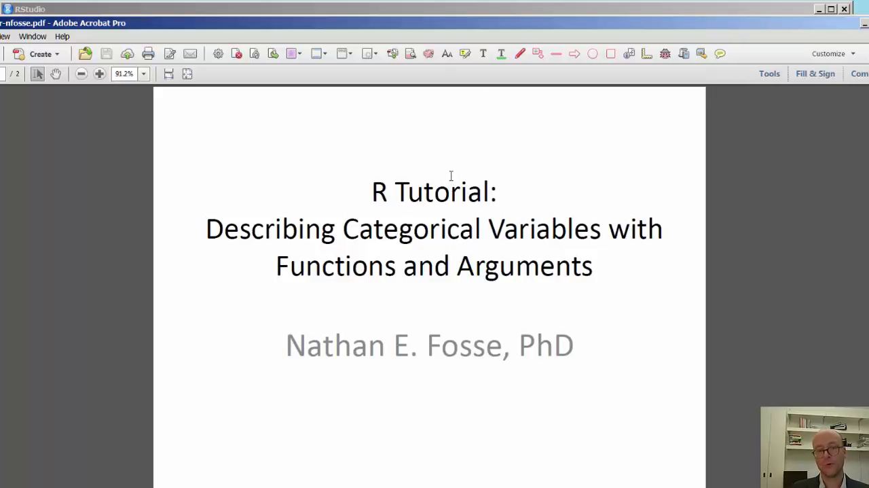
mouse_move(455, 166)
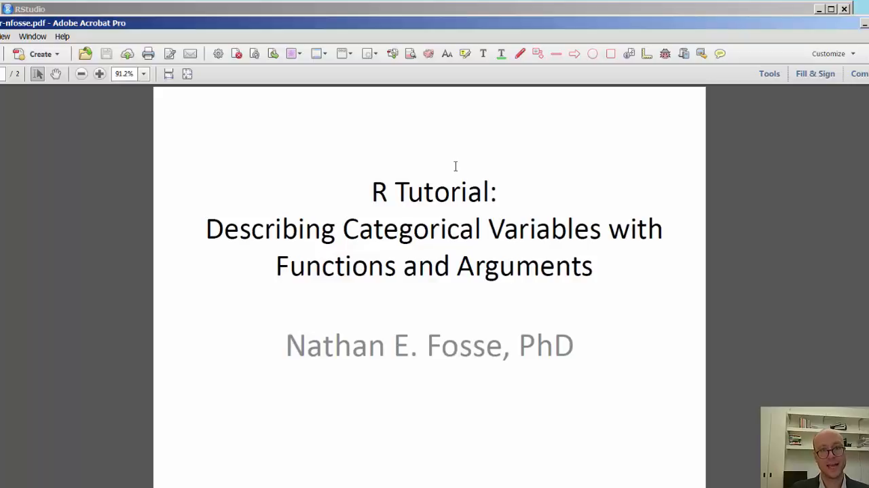
mouse_move(441, 156)
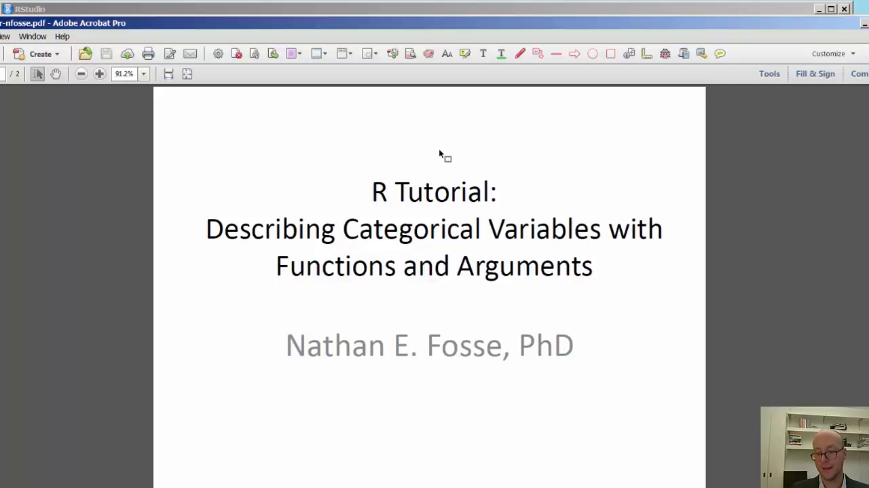
mouse_move(439, 155)
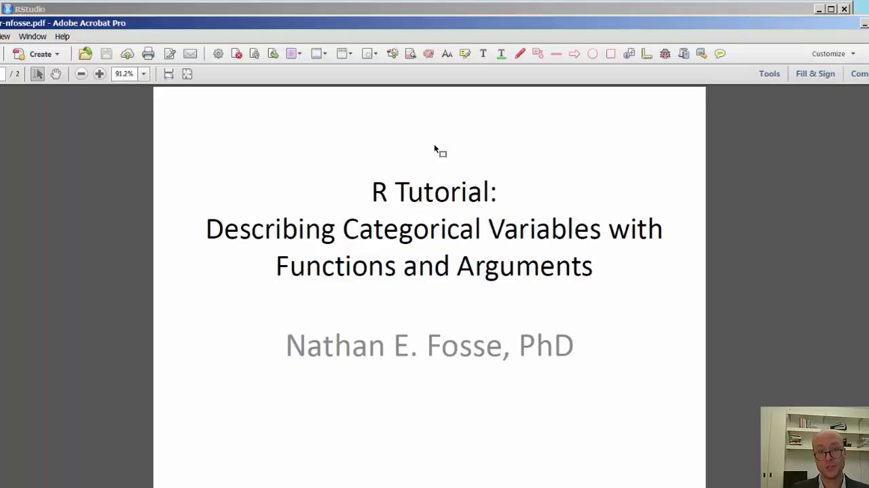
mouse_move(513, 27)
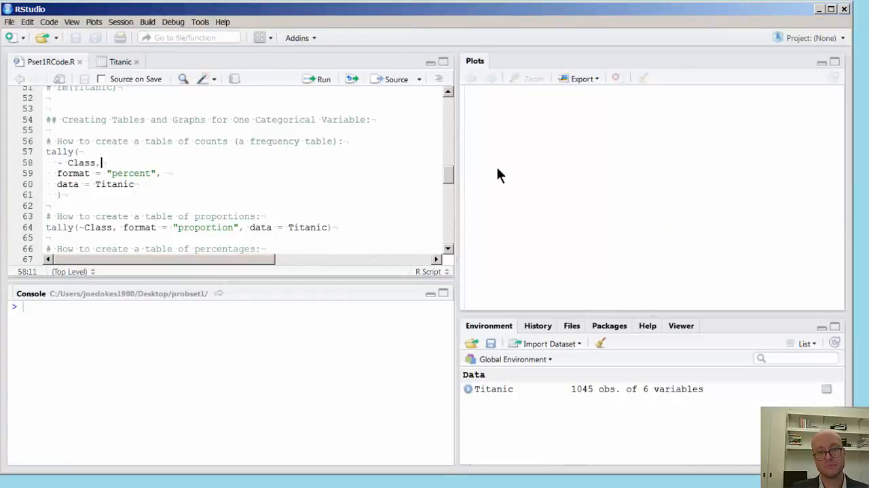
mouse_move(672, 397)
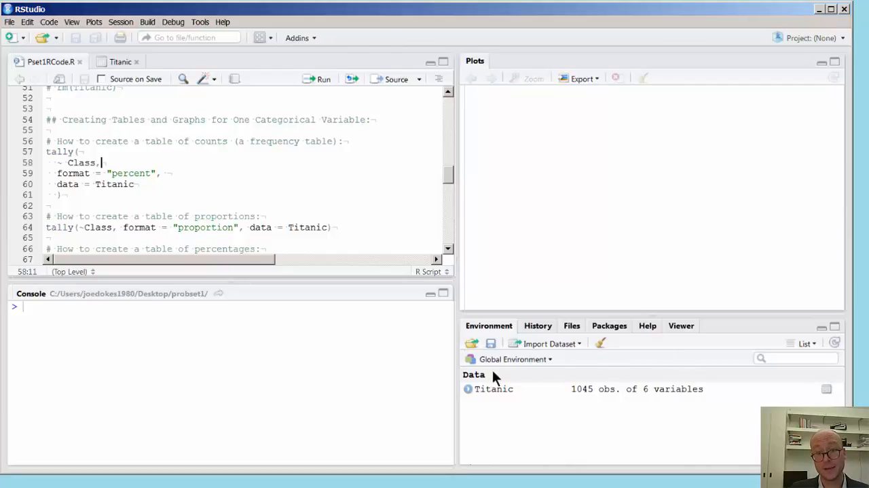
mouse_move(609, 395)
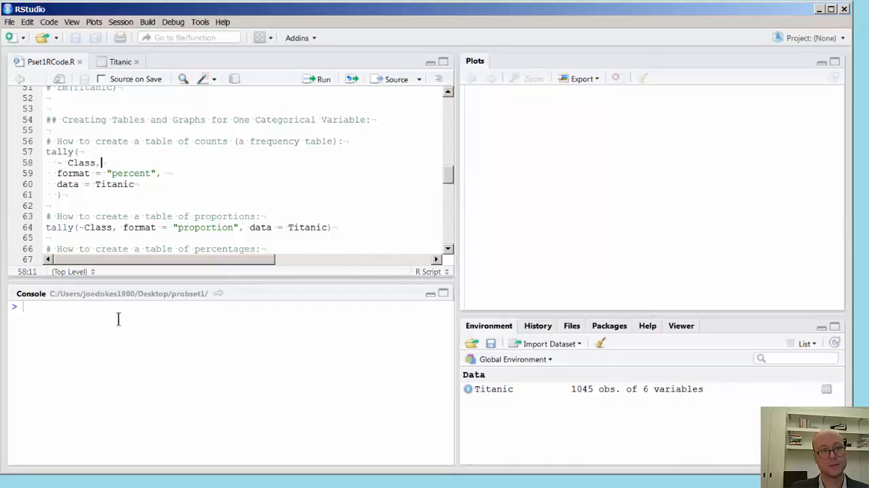
mouse_move(106, 202)
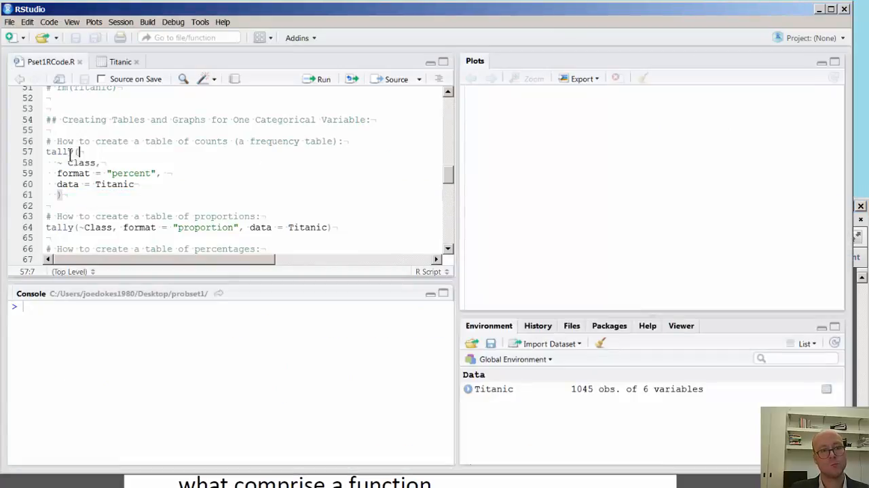
Highlight parts of the multi-line tally call, including its name, the ~ Class formula and format.
double_click(60, 151)
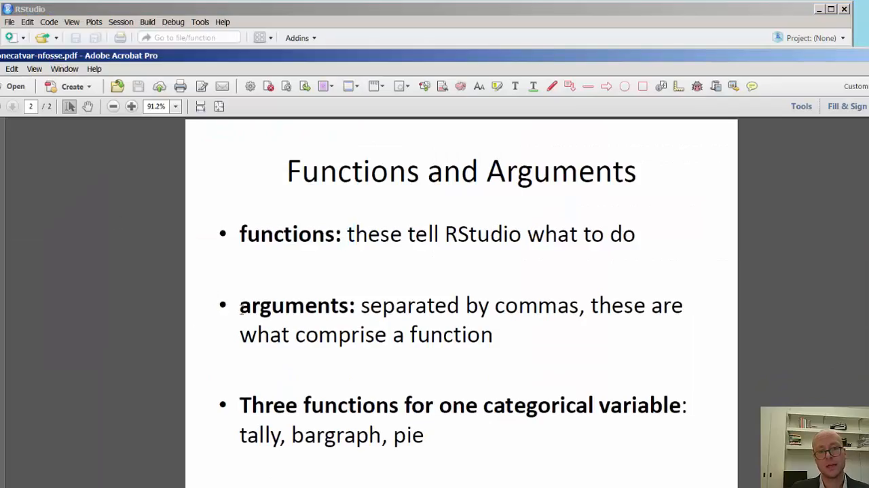
double_click(296, 304)
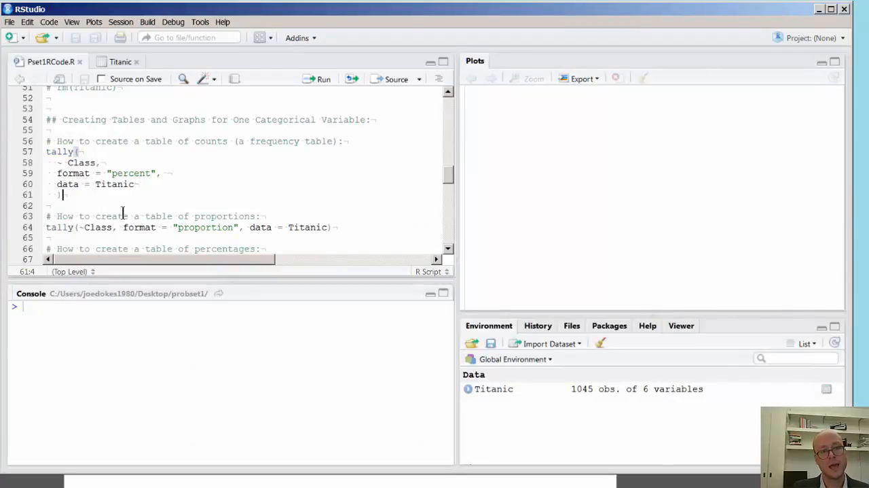
drag(61, 194, 61, 151)
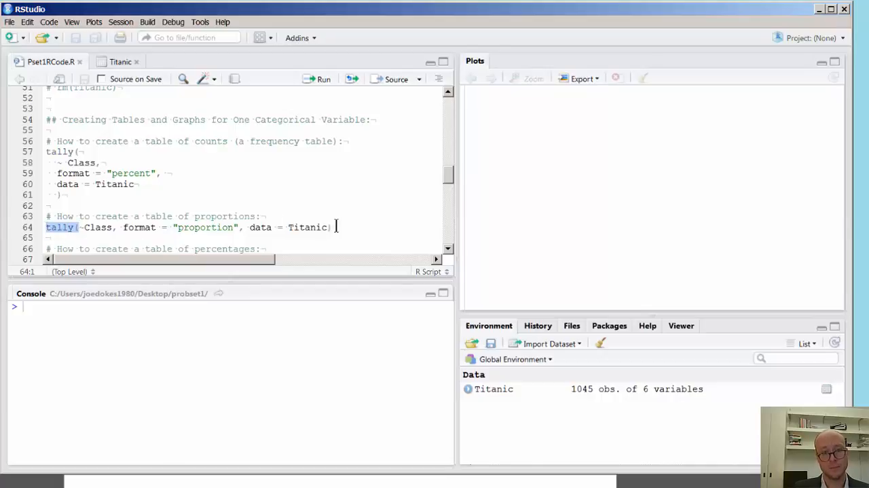
drag(47, 151, 64, 195)
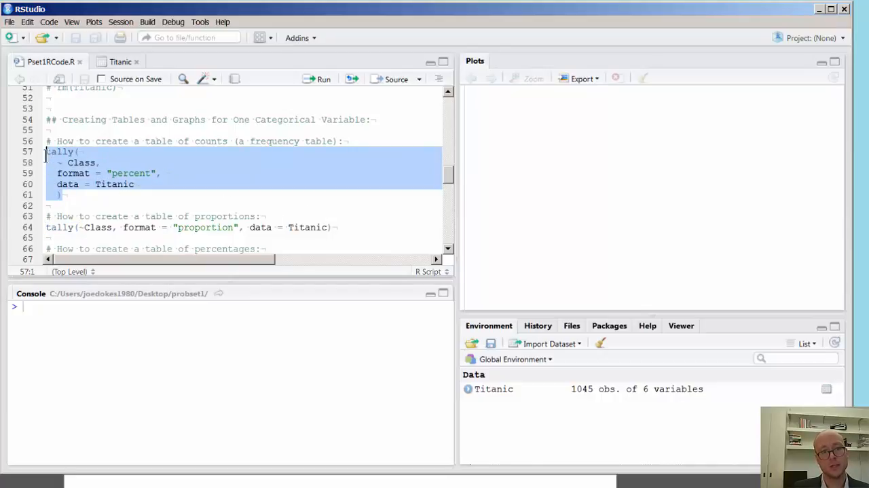
click(91, 195)
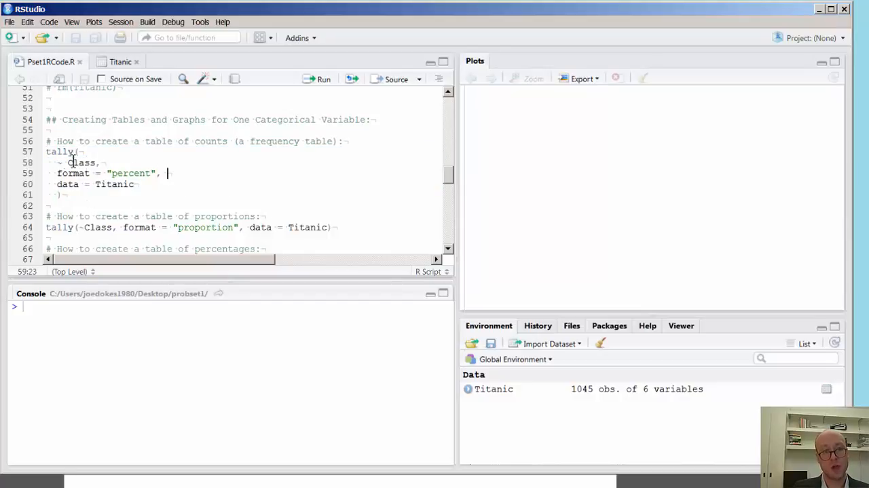
mouse_move(250, 198)
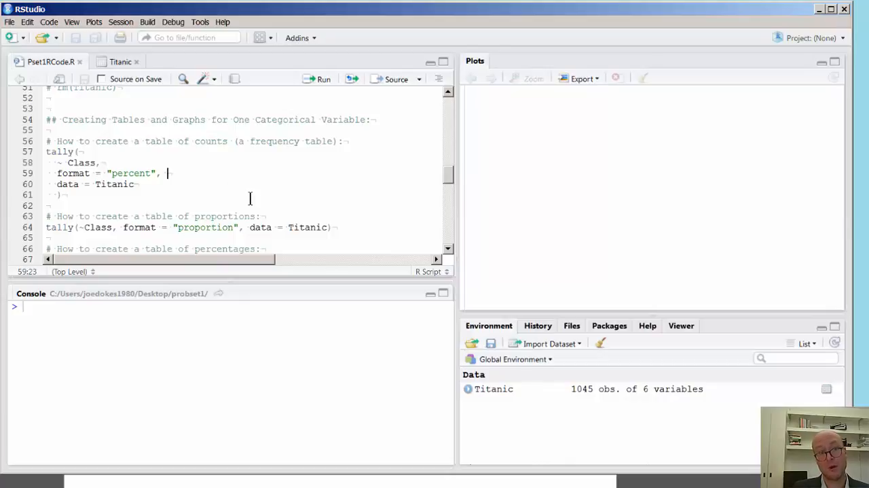
click(107, 205)
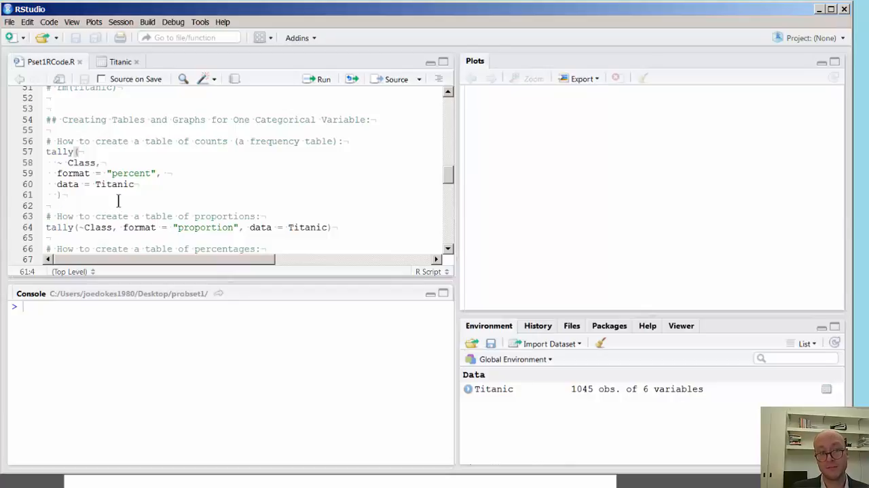
click(58, 163)
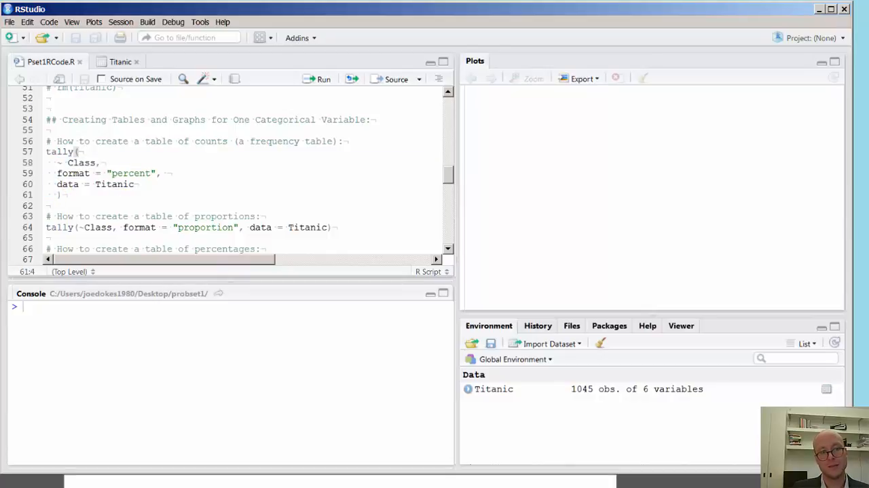
mouse_move(114, 220)
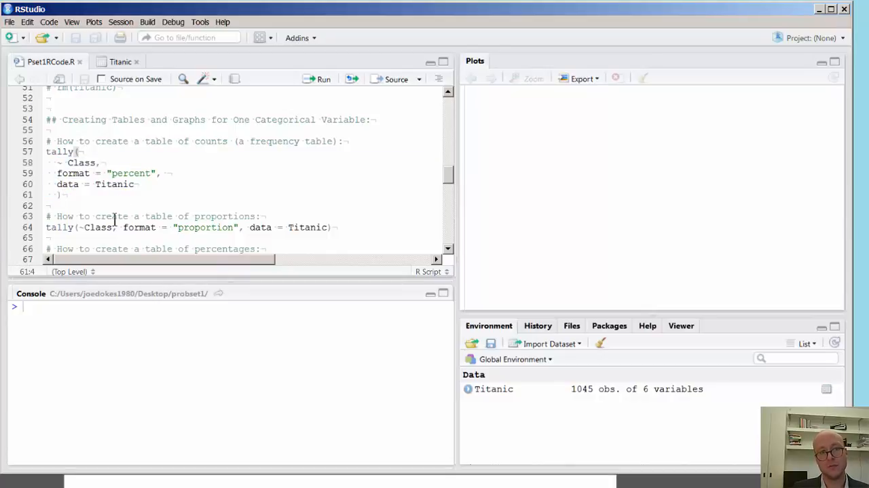
click(66, 161)
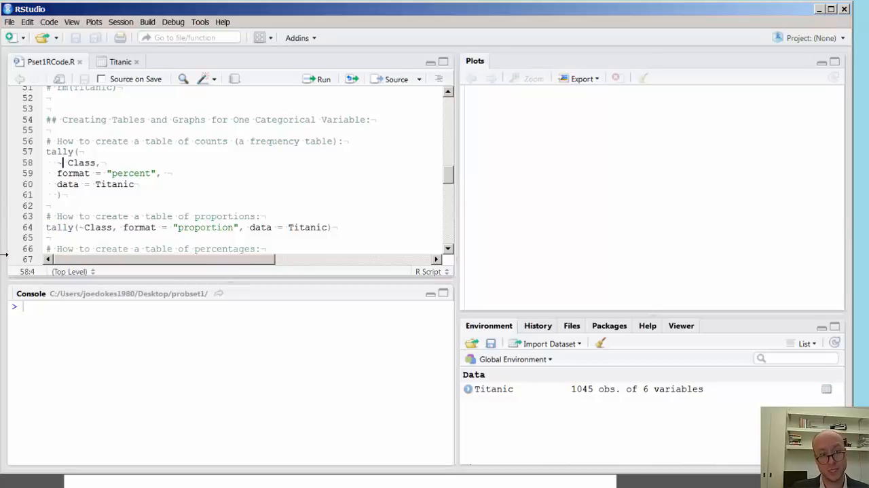
mouse_move(381, 193)
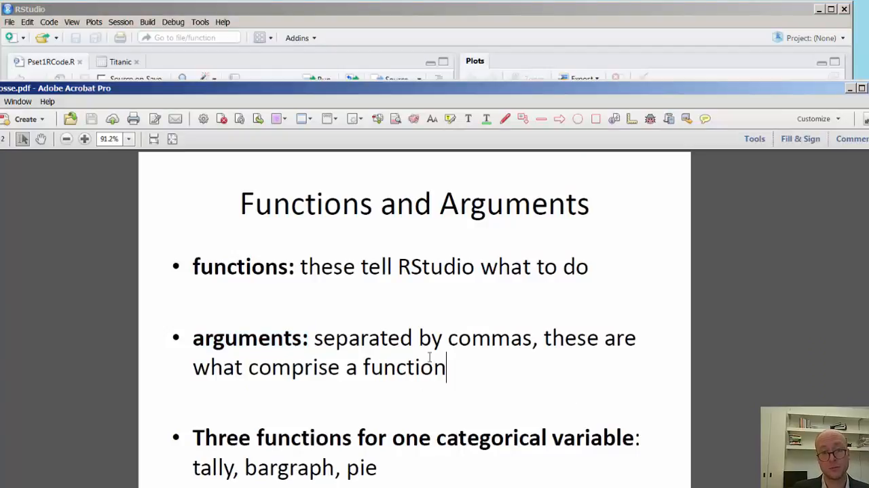
Highlight the tally and bargraph function names on the slide.
drag(192, 266, 447, 367)
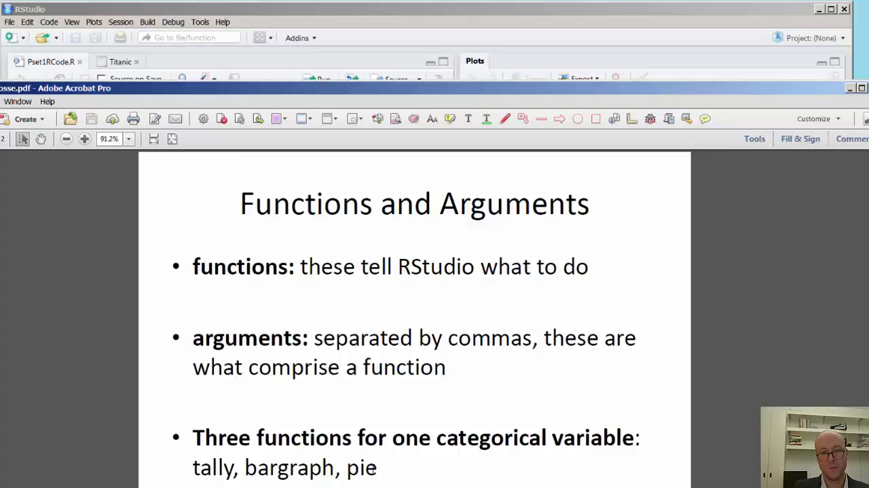
drag(194, 467, 334, 467)
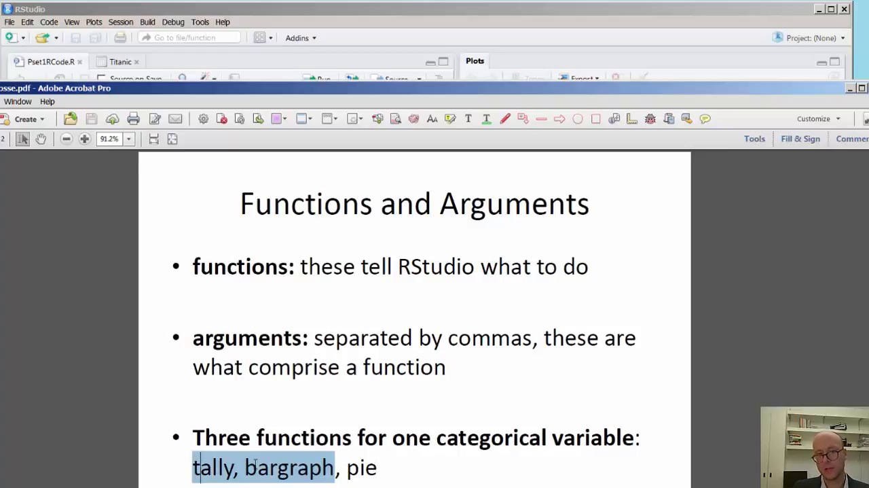
click(378, 467)
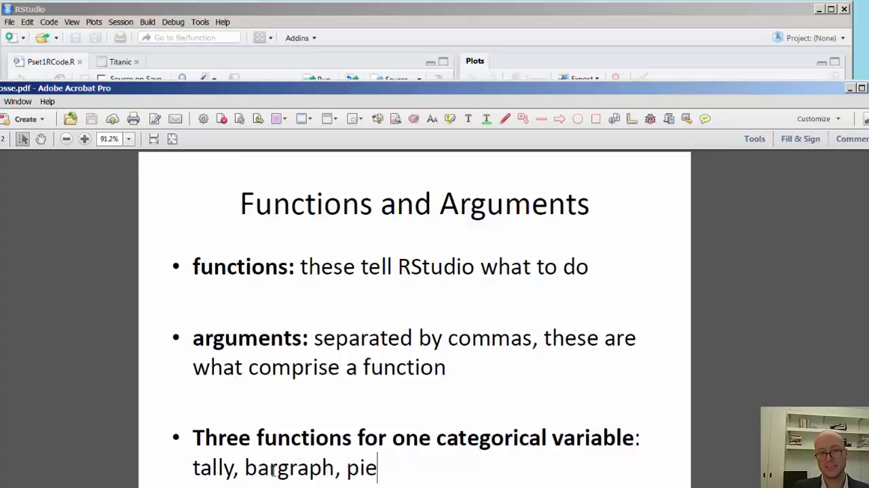
double_click(213, 467)
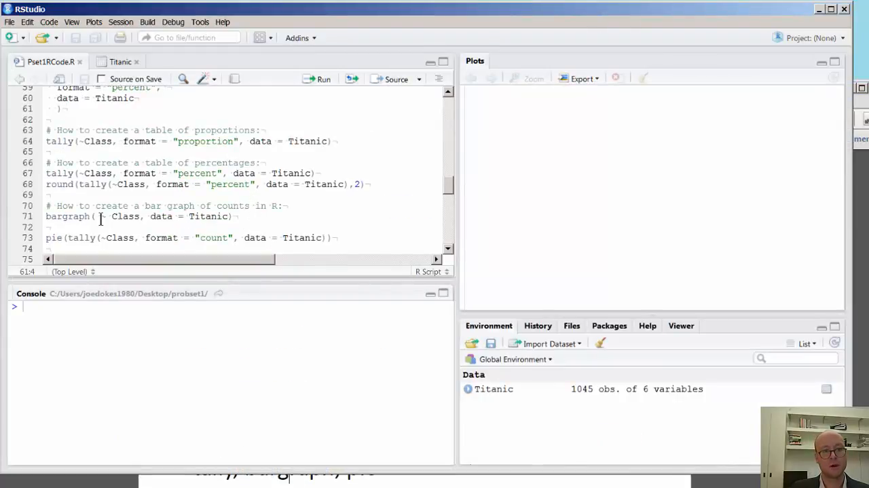
Mark the end of the pie chart line, then scroll up to the table-of-counts tally code.
double_click(68, 216)
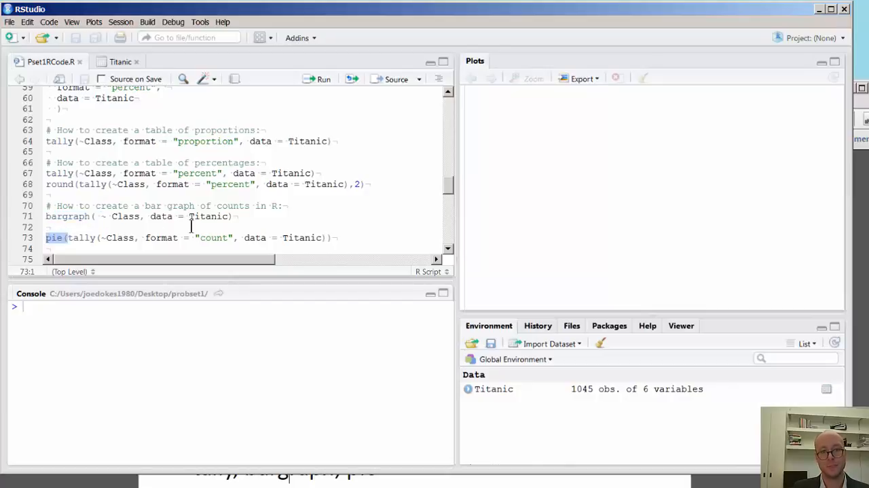
click(68, 237)
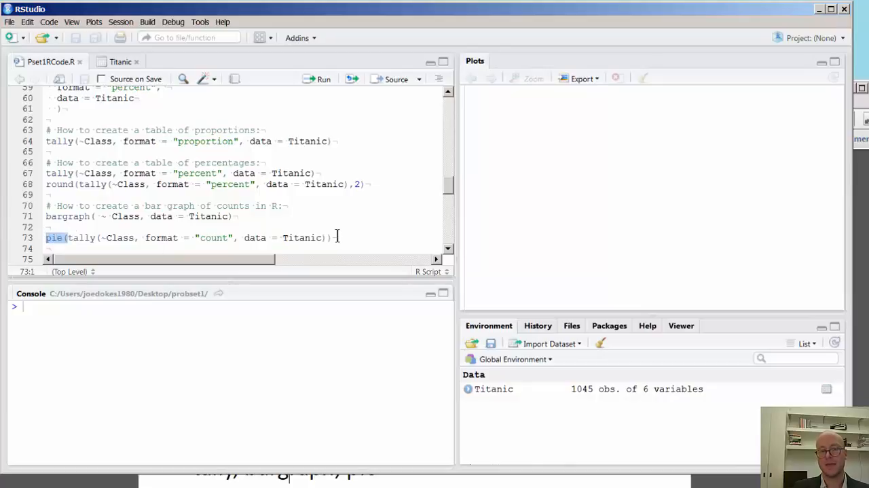
click(333, 237)
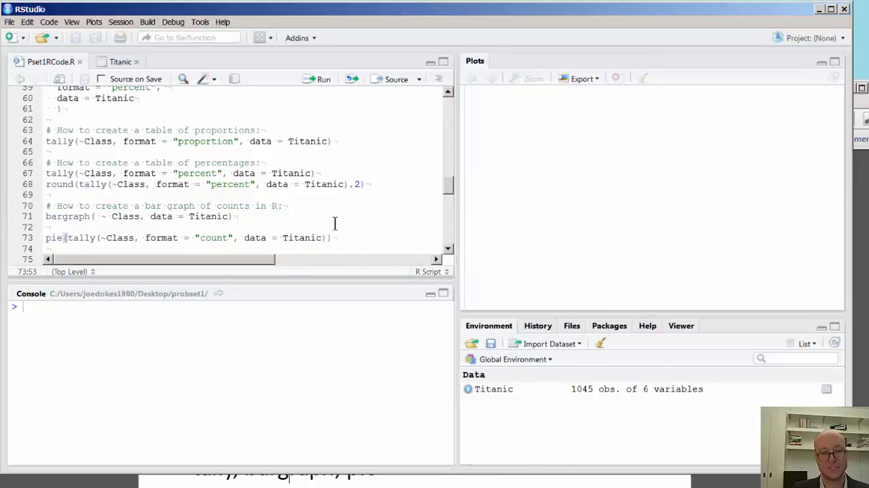
scroll(up, 3)
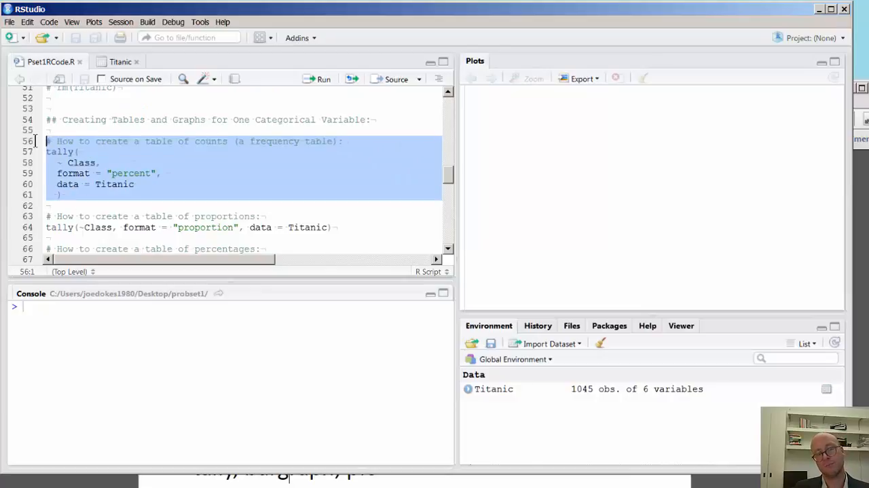
mouse_move(136, 201)
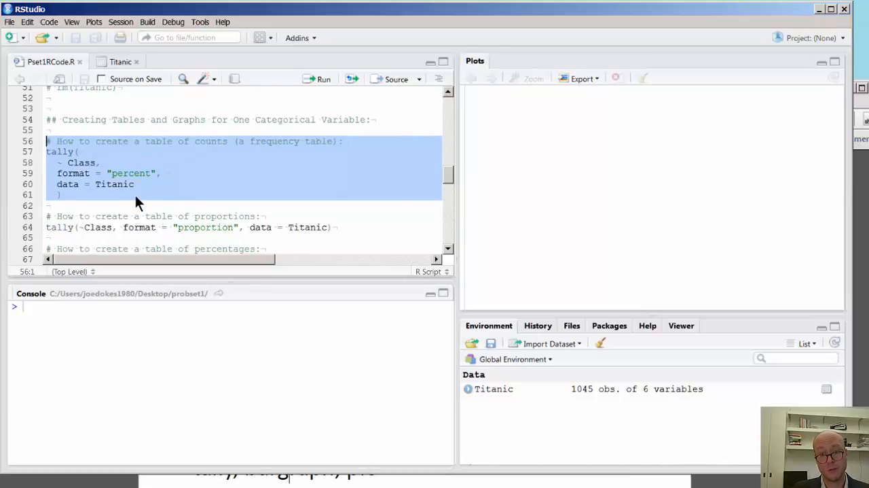
click(77, 196)
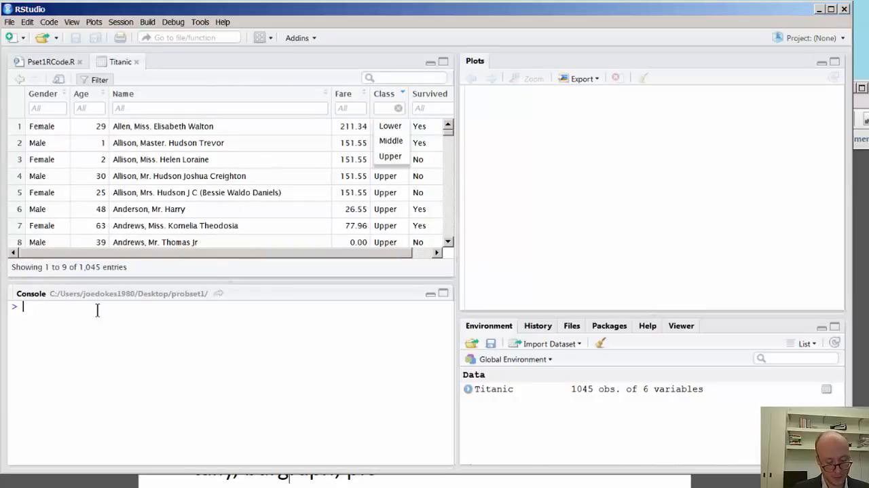
View the Titanic data, check the Class levels Lower, Middle and Upper, then return to the script.
text(View()
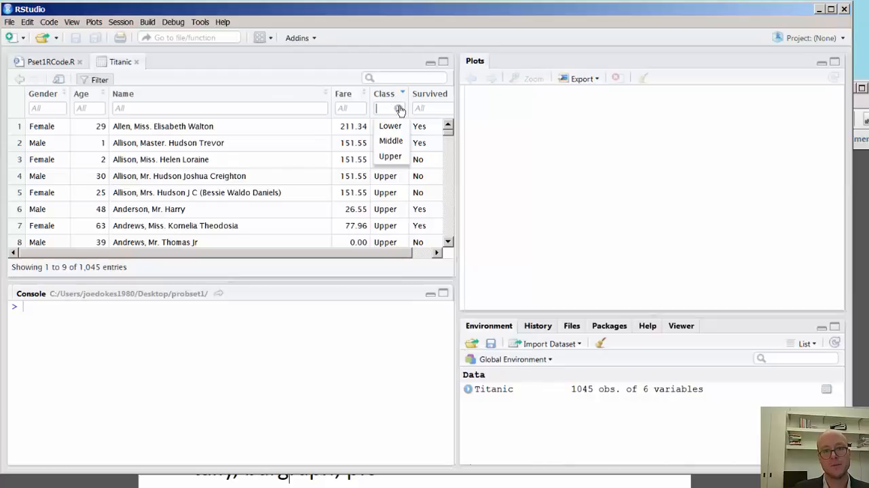
click(390, 155)
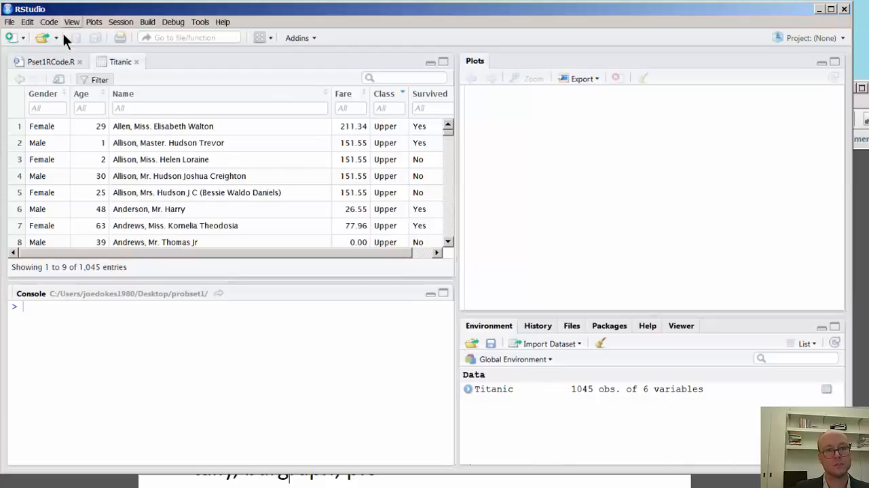
click(50, 61)
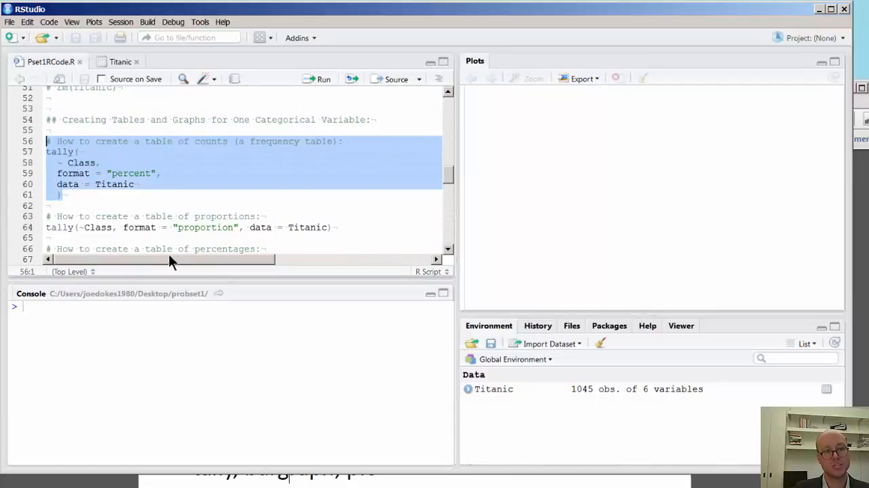
mouse_move(161, 227)
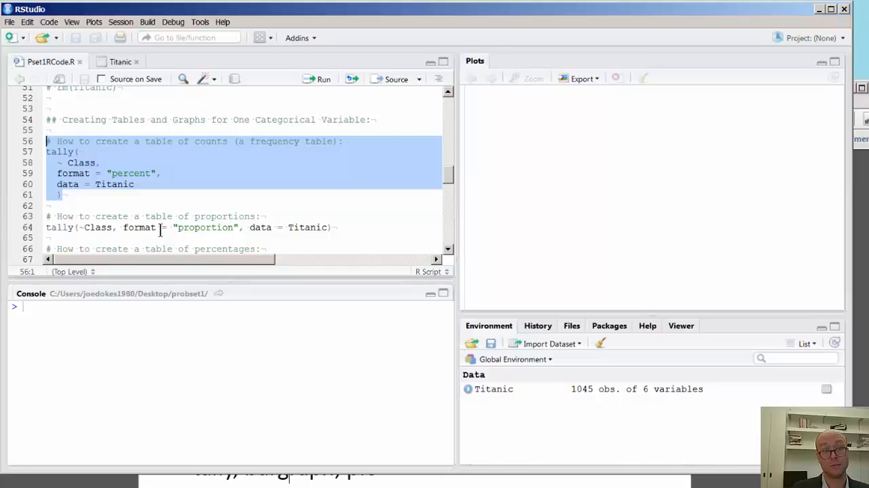
mouse_move(125, 193)
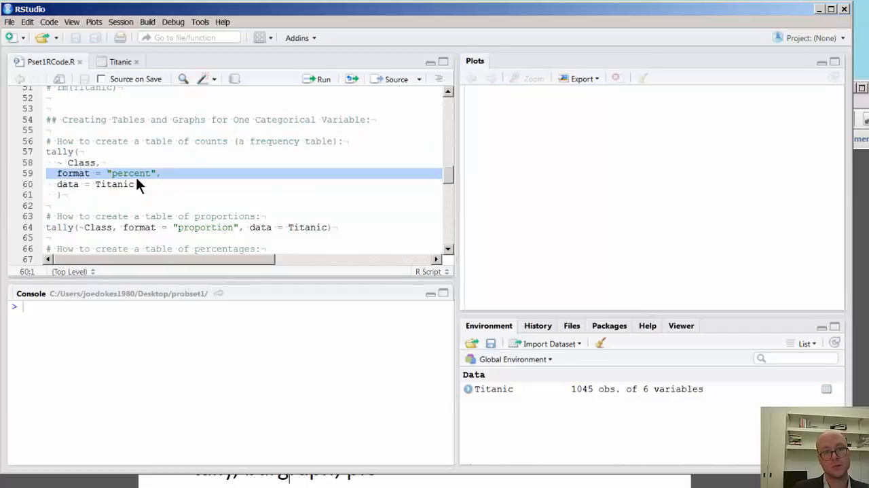
Change the format to "counts" and run the tally block, triggering a match.arg error.
text(counts)
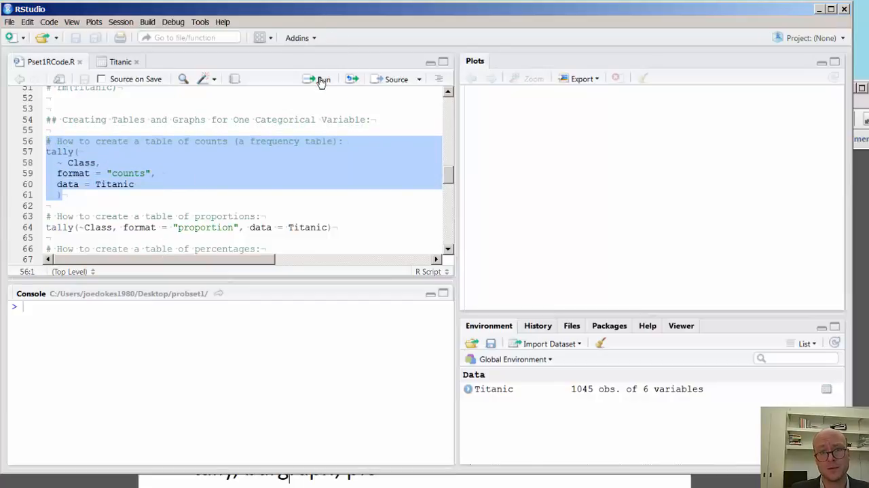
click(320, 79)
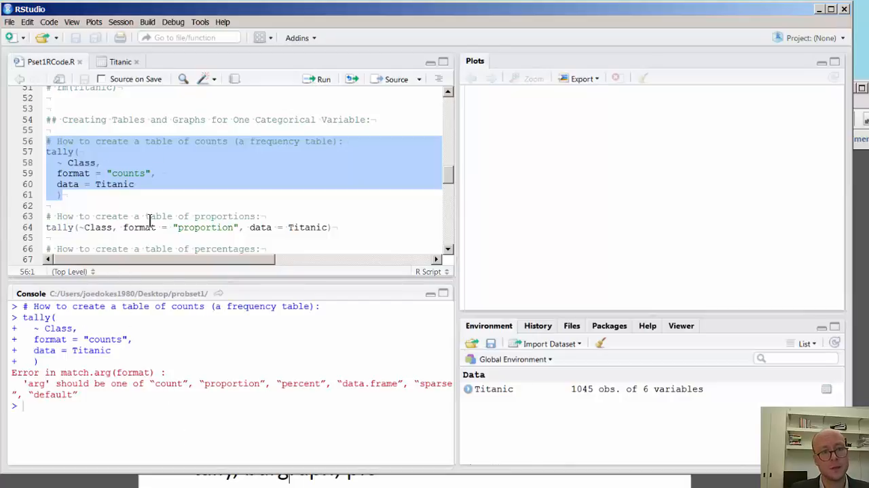
Edit the format argument on line 59 to "count" and rerun the tally block.
click(187, 197)
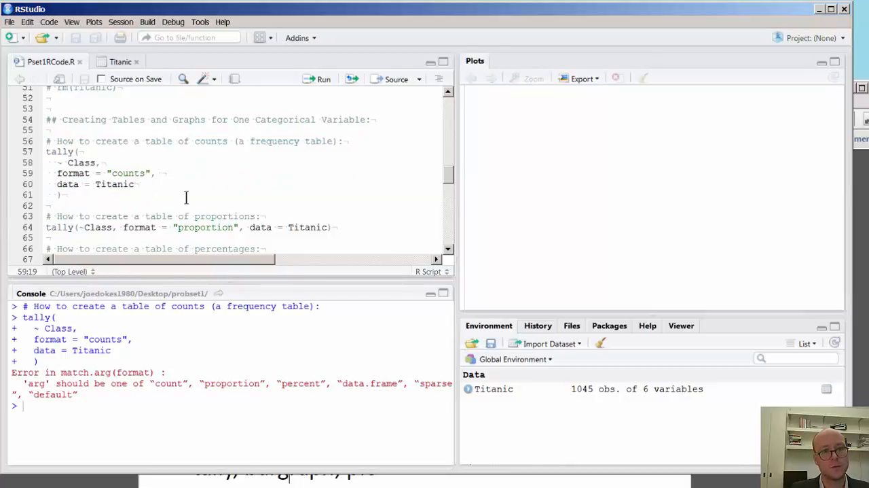
scroll(down, 3)
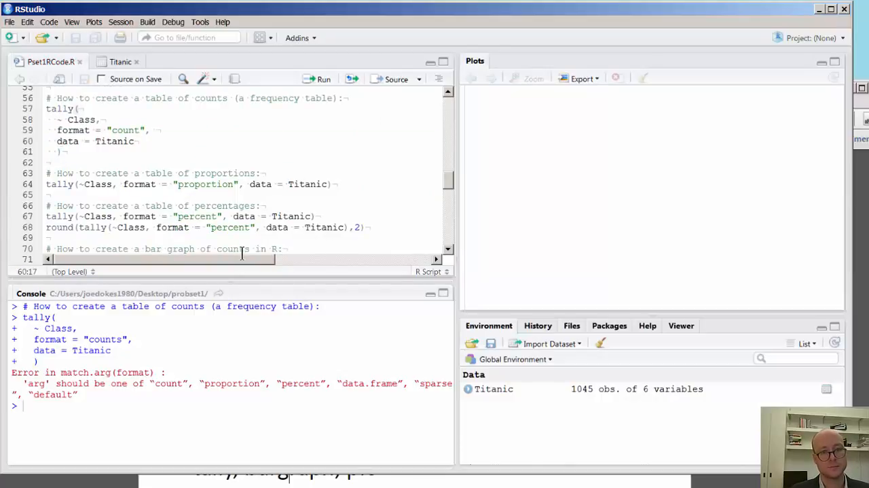
click(324, 78)
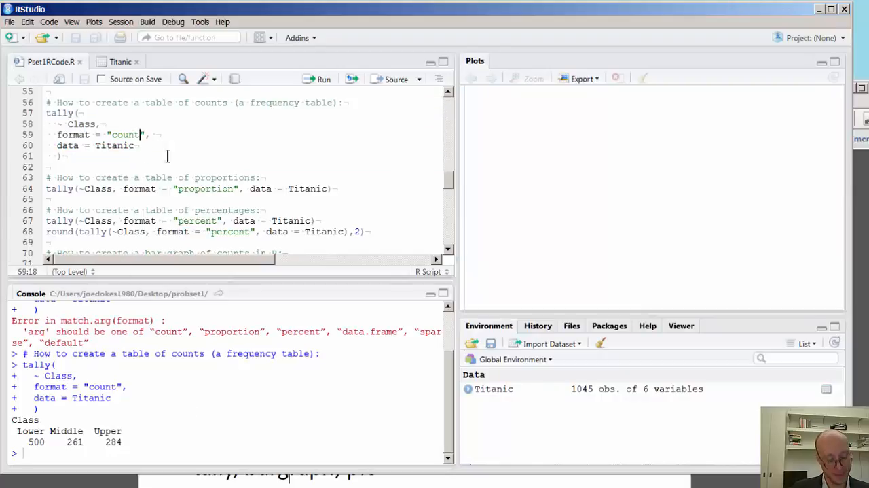
text(s)
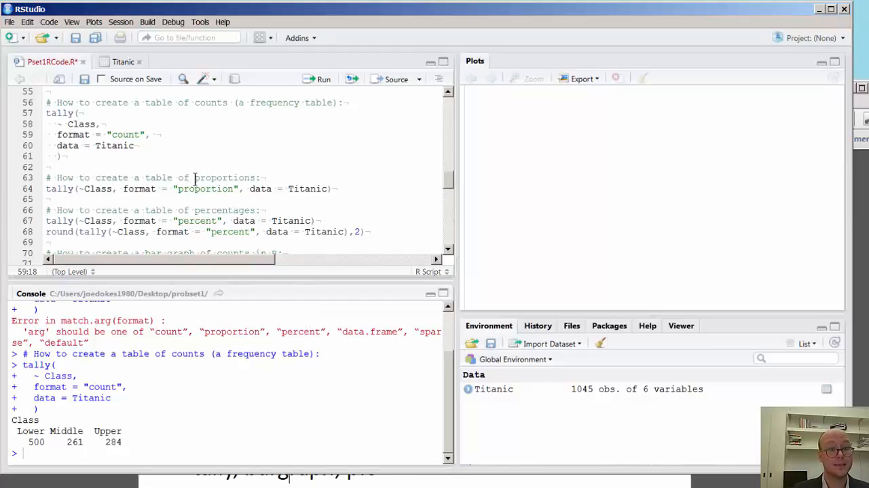
click(174, 134)
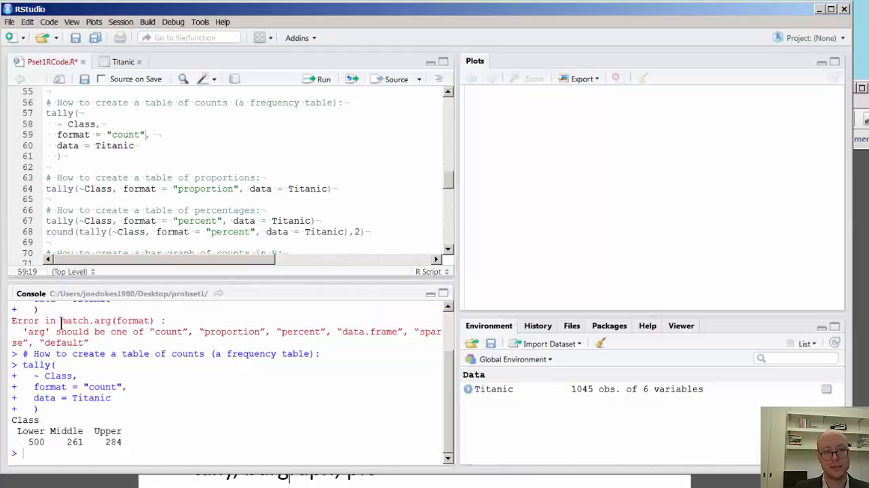
double_click(78, 320)
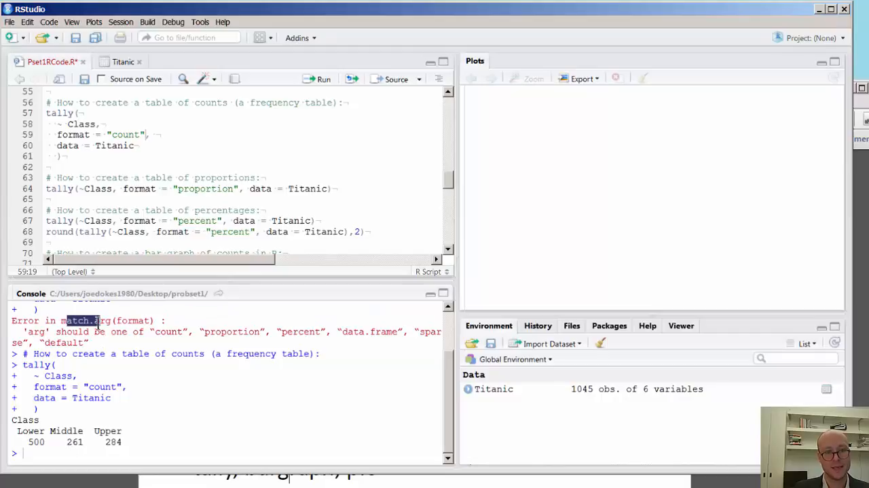
drag(111, 320, 46, 319)
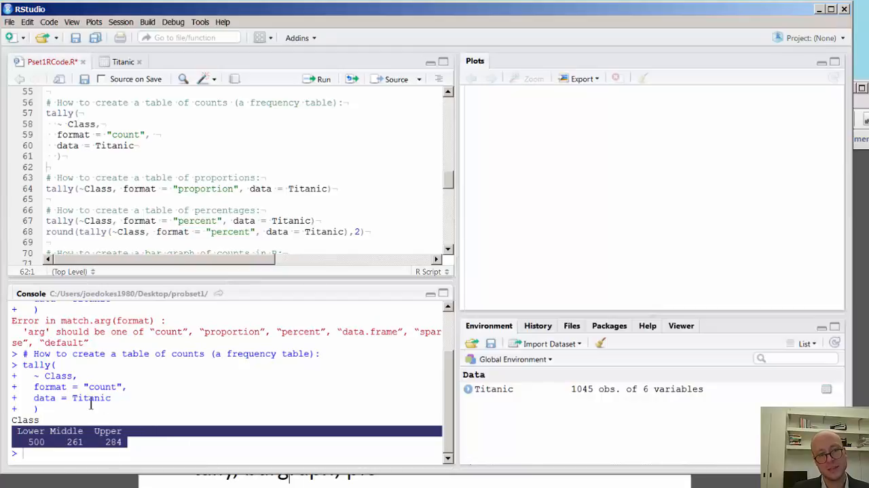
mouse_move(234, 143)
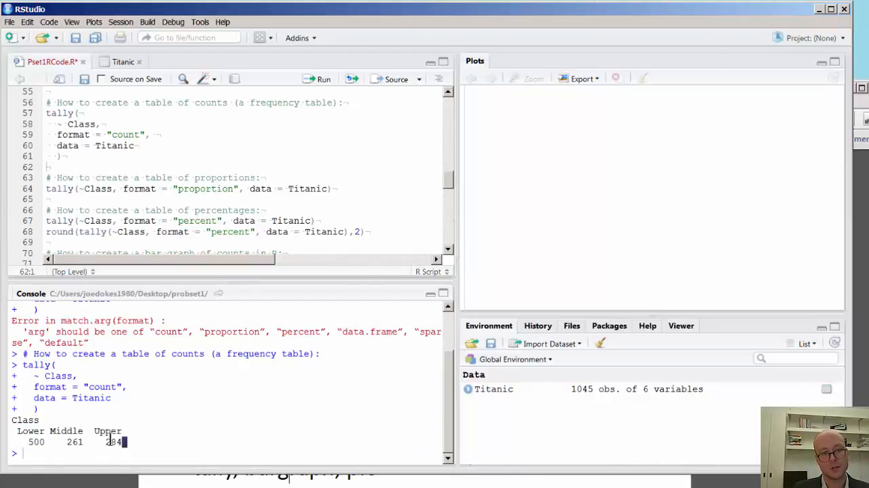
drag(118, 441, 13, 430)
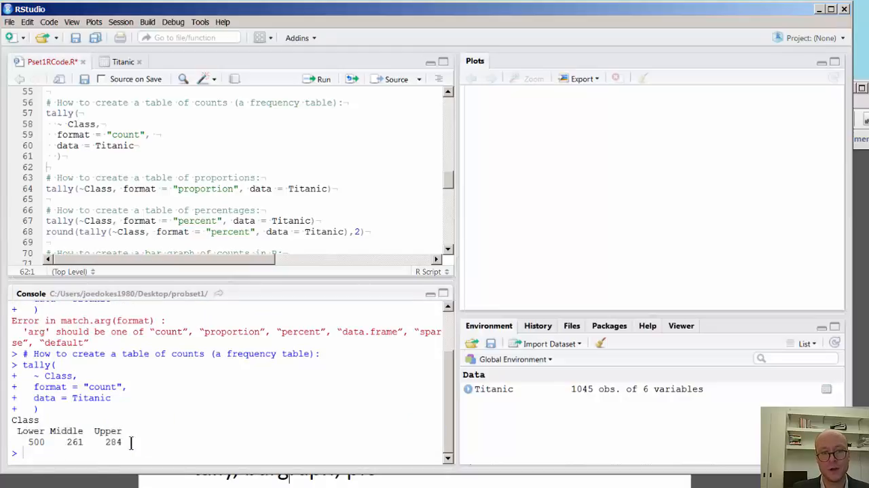
click(162, 146)
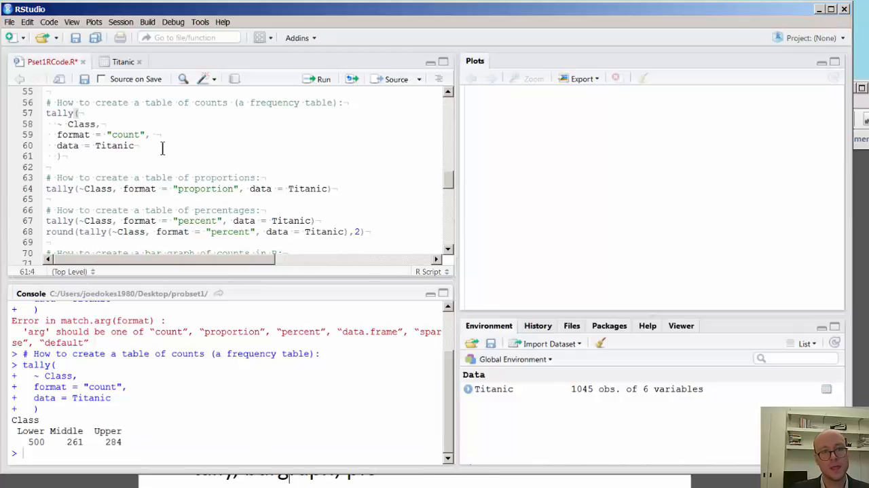
drag(46, 113, 64, 157)
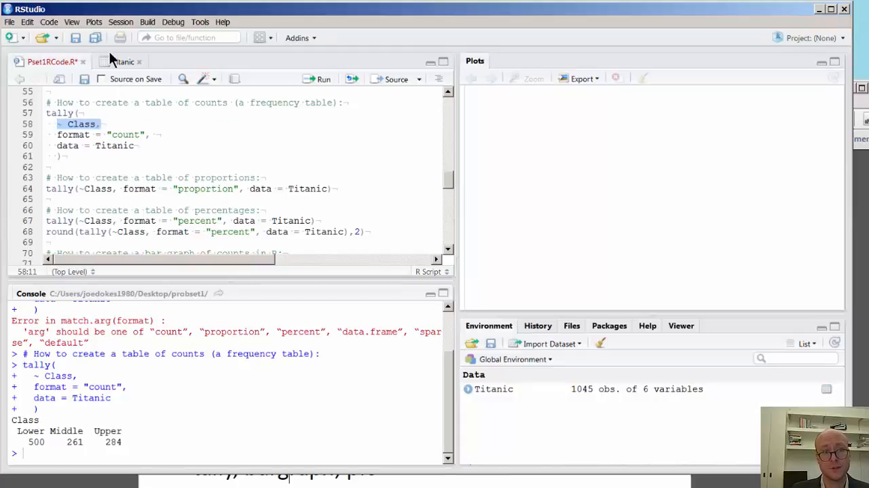
Glance at the Titanic data table, then return to the script's format line.
click(123, 61)
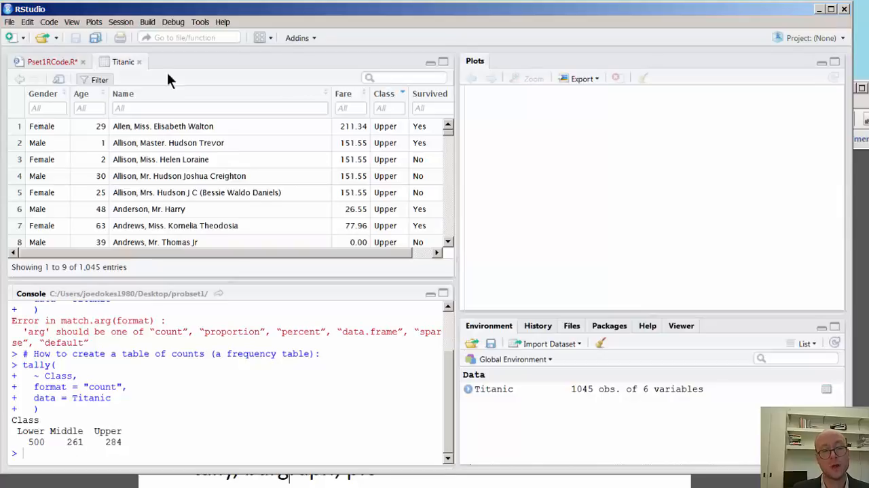
click(48, 61)
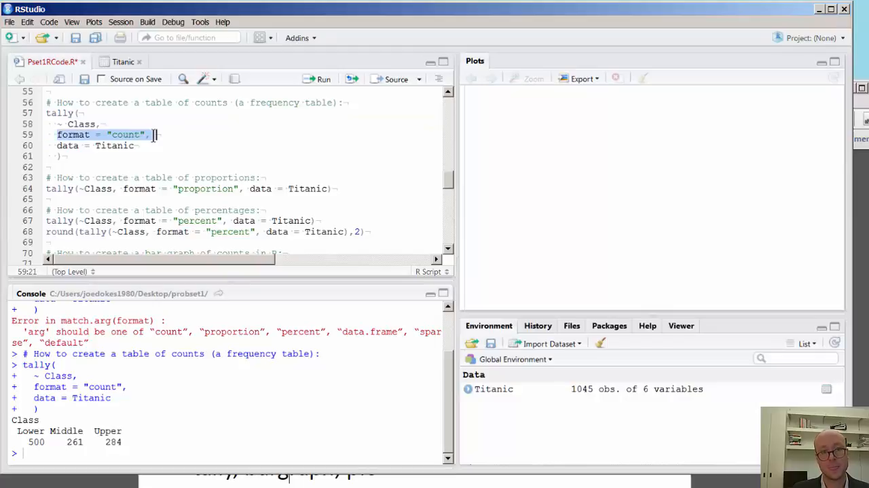
click(125, 163)
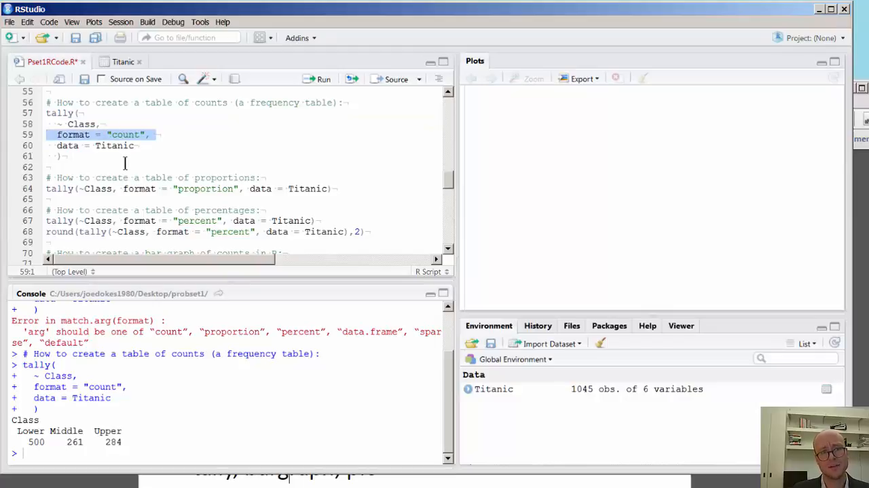
mouse_move(182, 143)
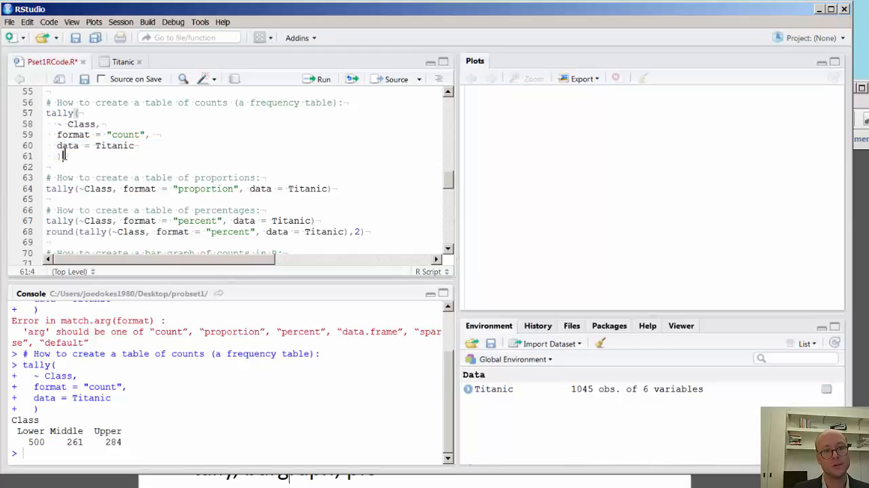
Select the multi-line counts tally code, then clear it and pick a word in the proportion tally.
drag(65, 156, 47, 113)
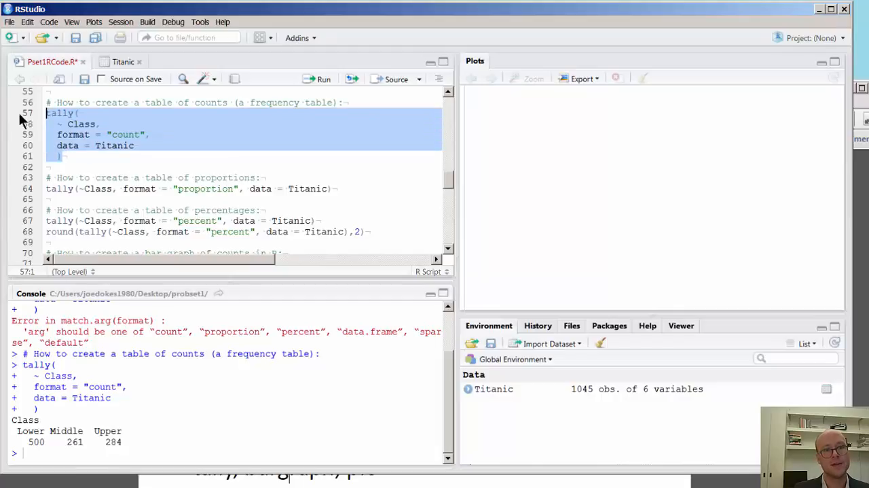
mouse_move(61, 120)
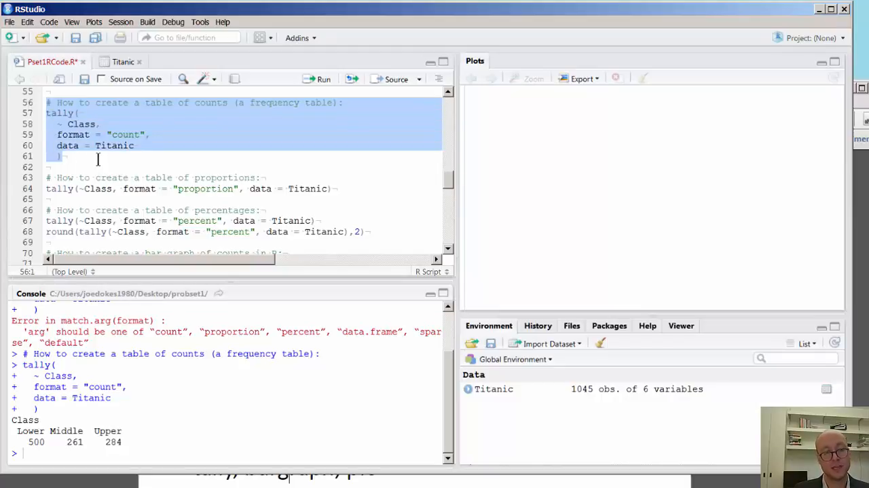
click(59, 123)
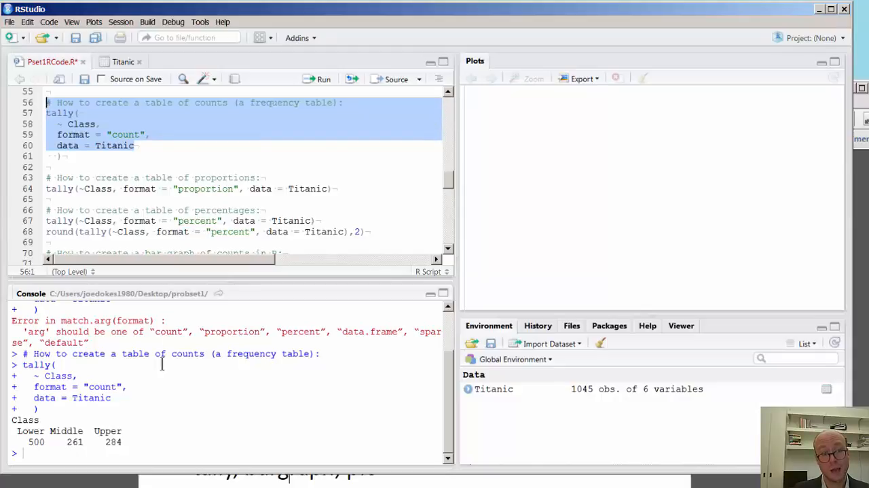
click(65, 126)
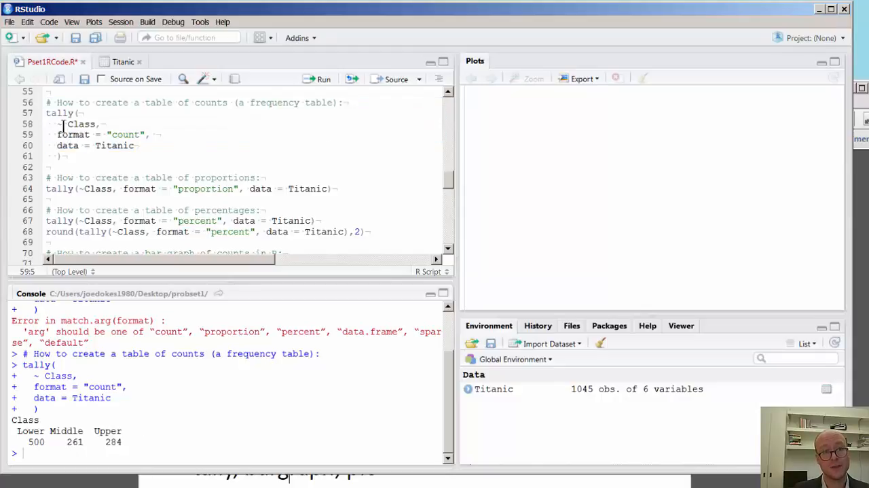
double_click(114, 146)
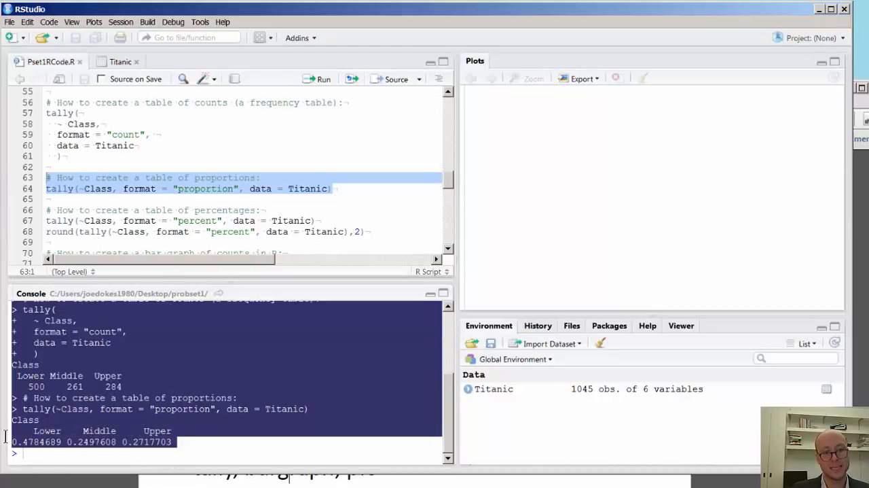
Run the percent tally line, giving Class percentages 47.85, 24.98 and 27.18.
click(143, 220)
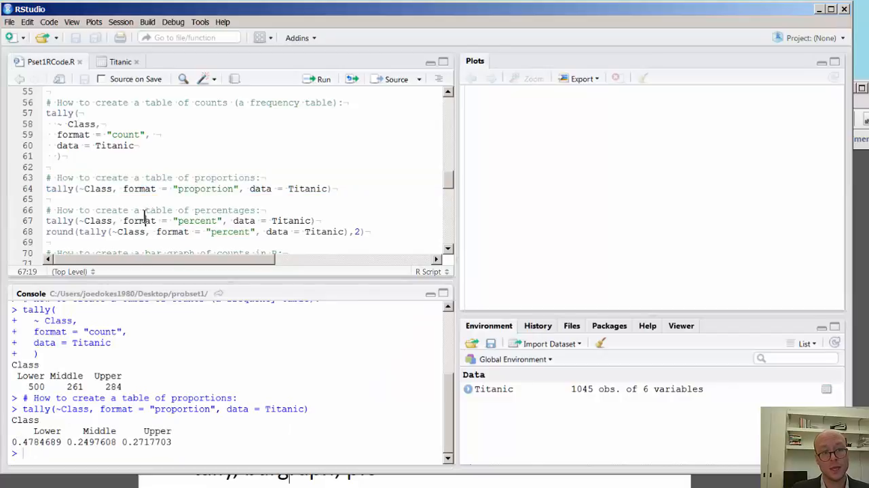
click(316, 220)
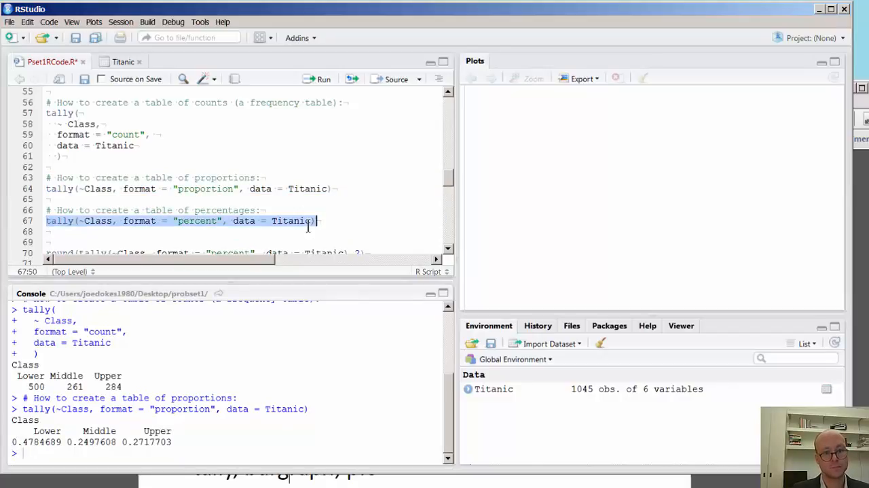
click(320, 78)
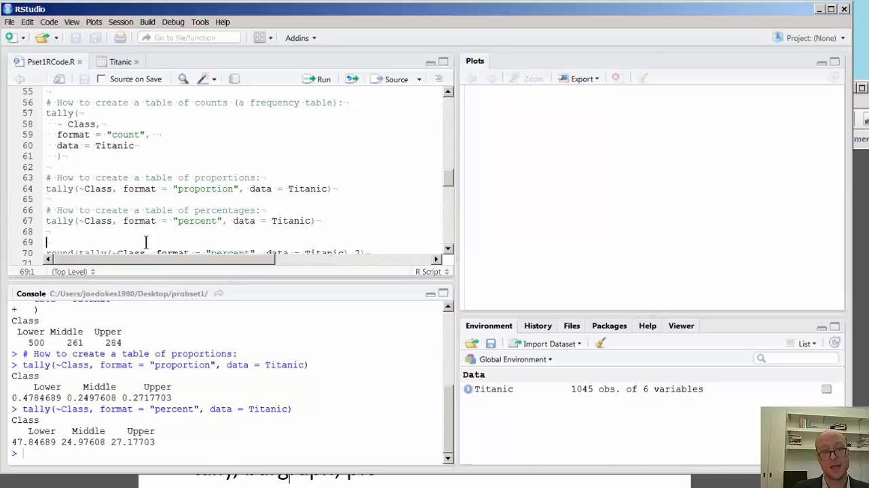
Break the round call's digits argument onto its own line and run the rounded percent tally.
scroll(down, 3)
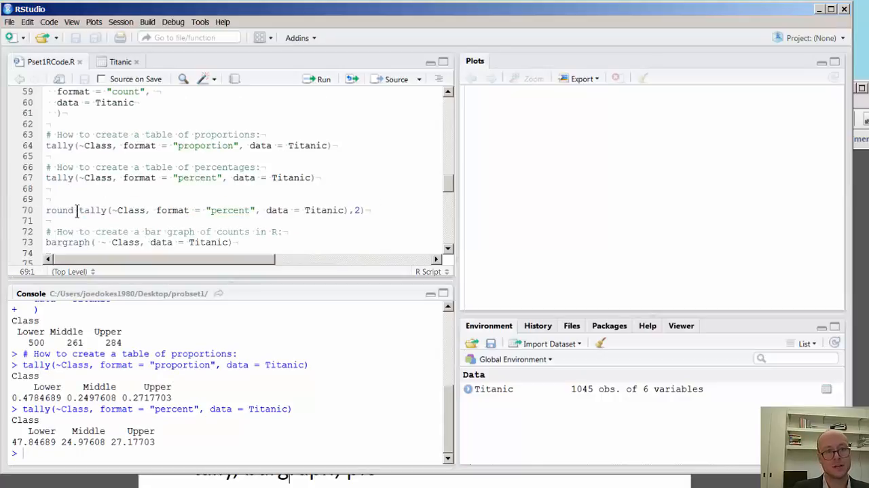
double_click(60, 210)
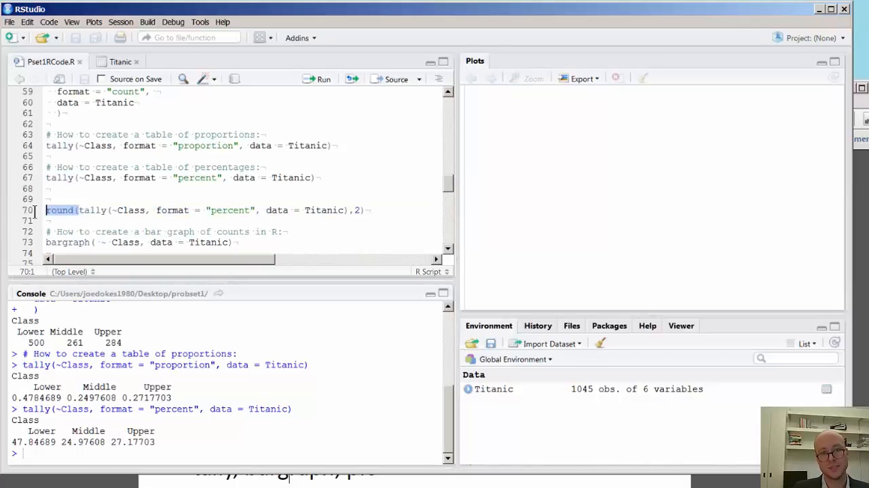
click(77, 210)
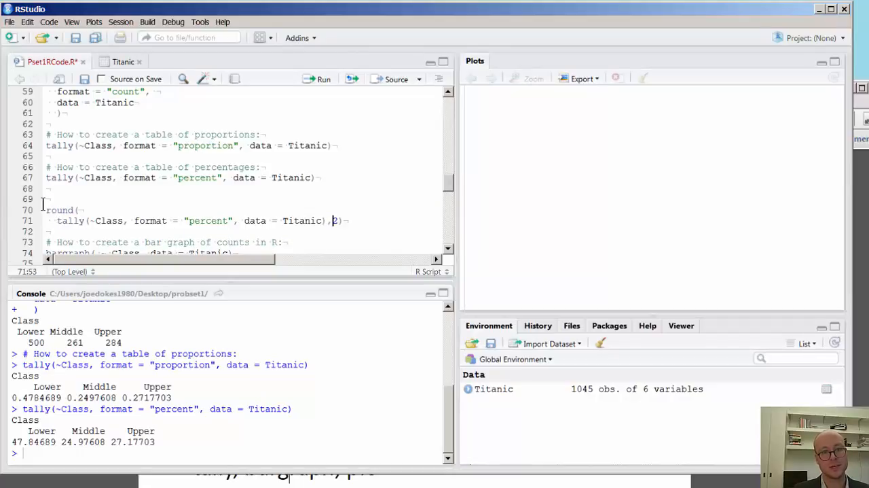
key(Enter)
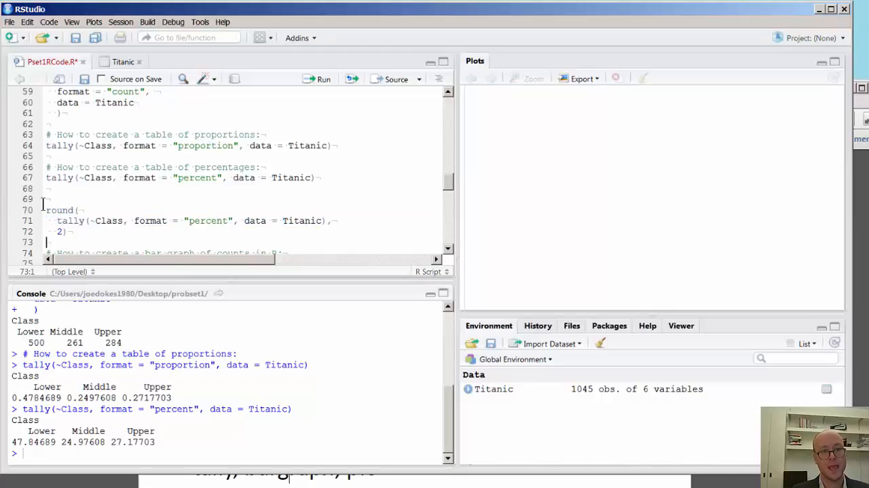
click(66, 231)
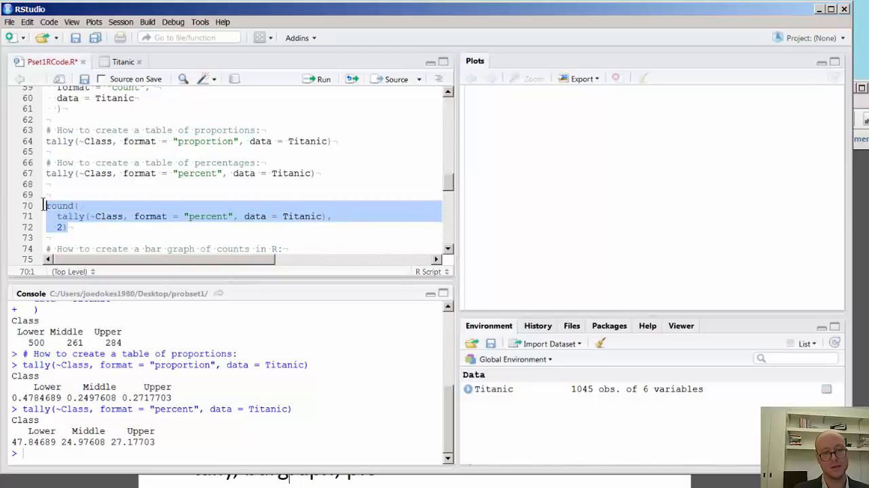
click(324, 79)
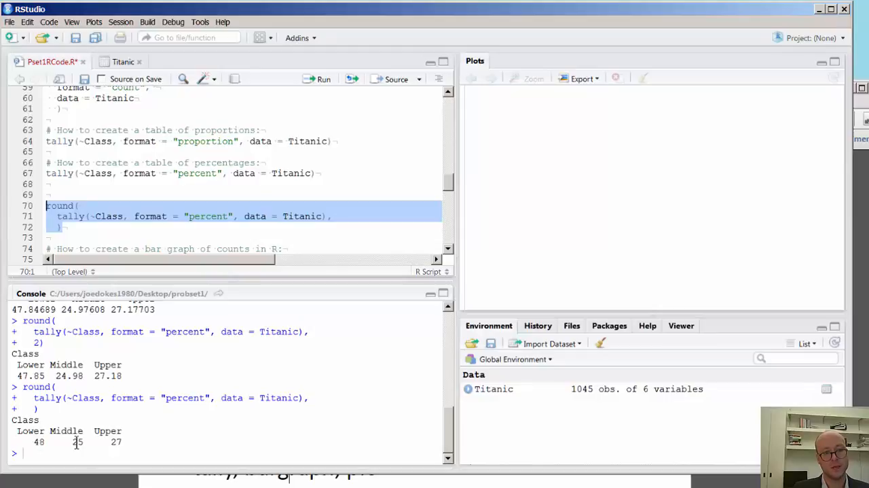
mouse_move(134, 207)
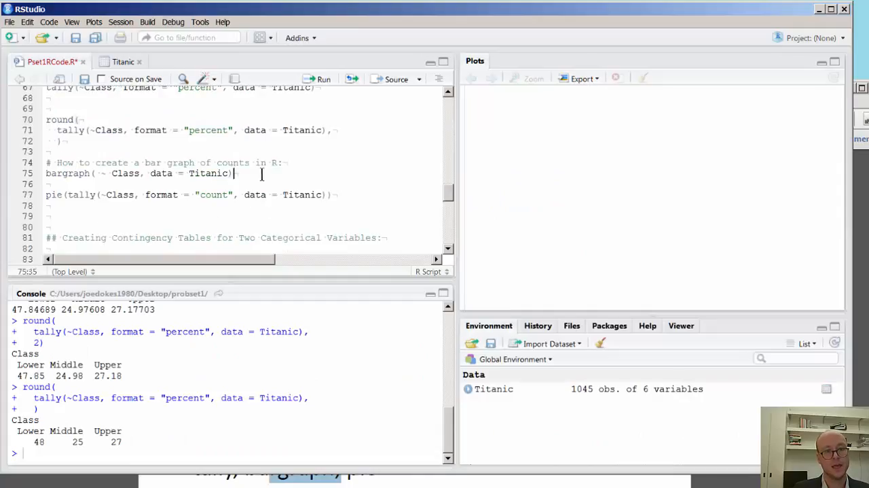
Fill the empty digits argument of round, first with 3, then with 0.
click(141, 173)
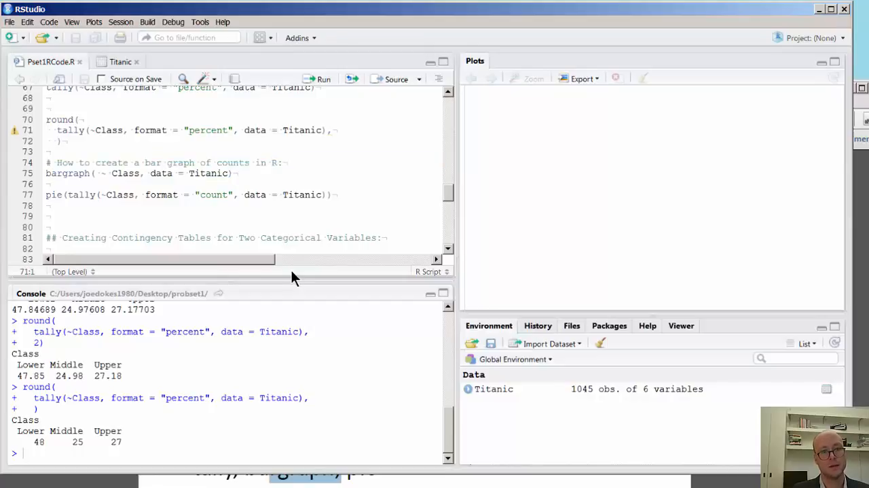
click(58, 141)
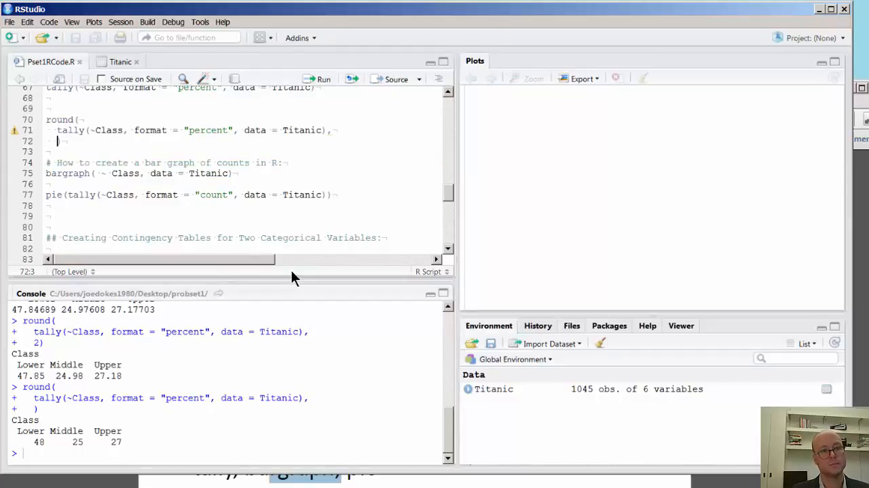
text(3)
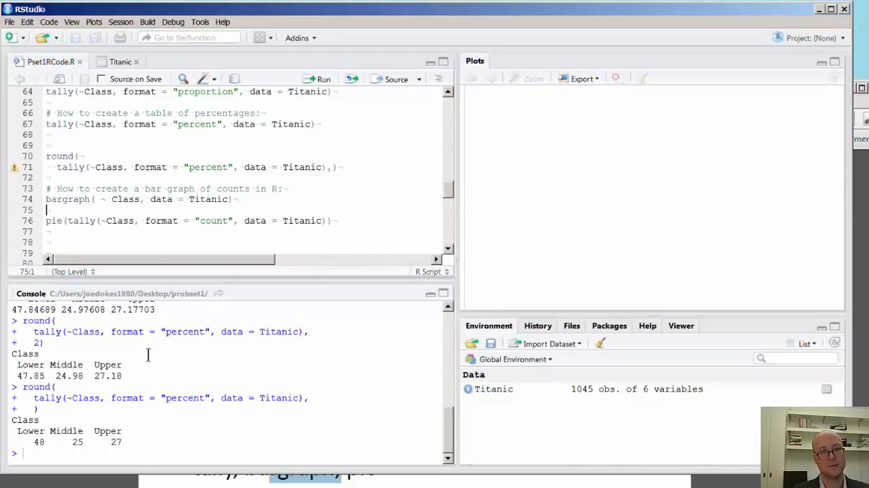
mouse_move(15, 167)
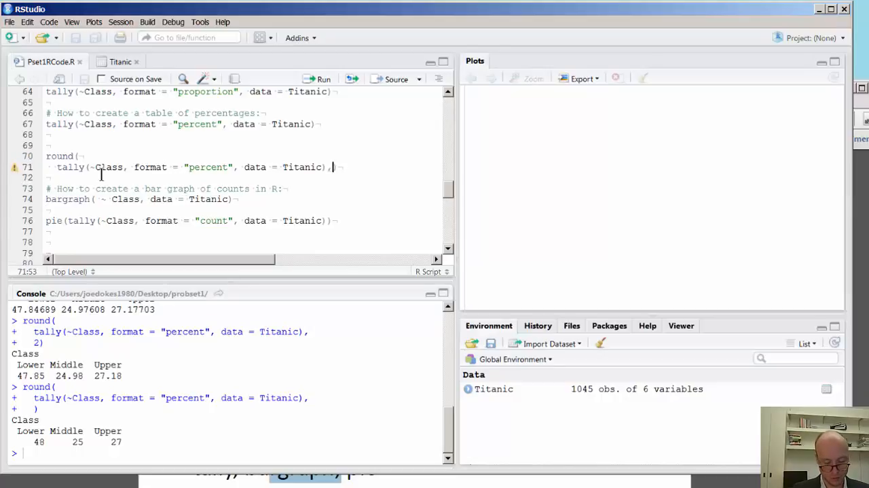
text(0))
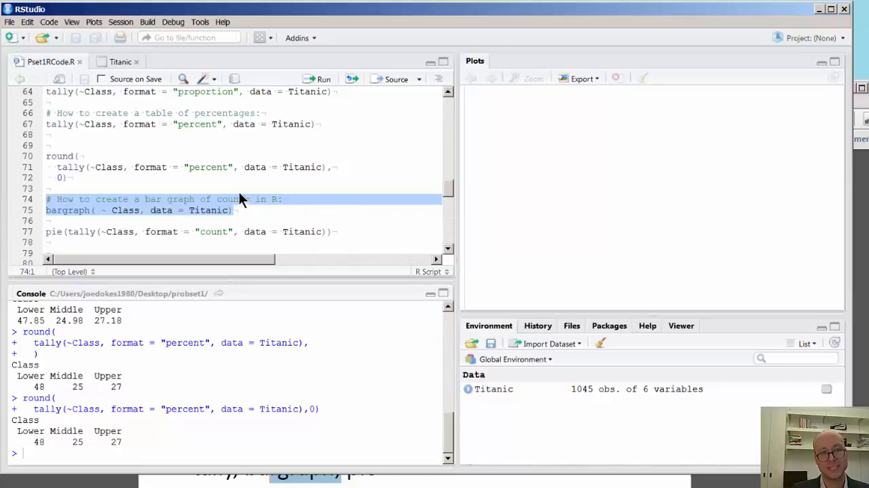
mouse_move(264, 210)
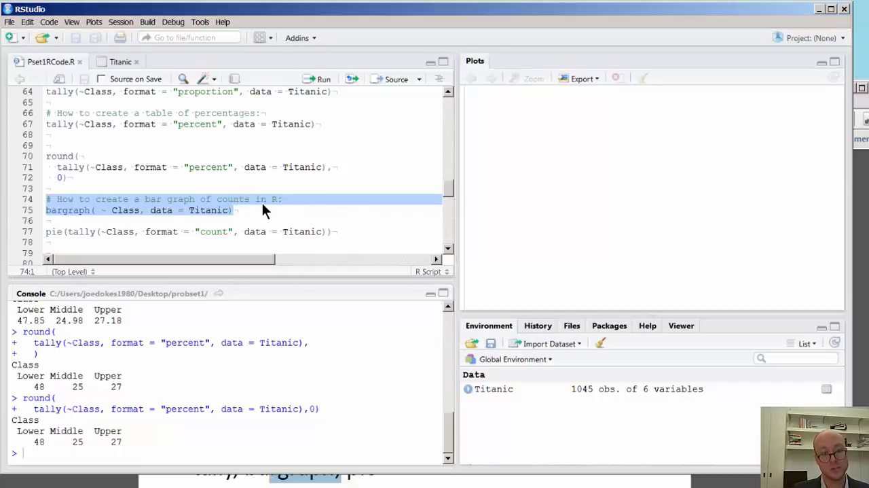
mouse_move(273, 255)
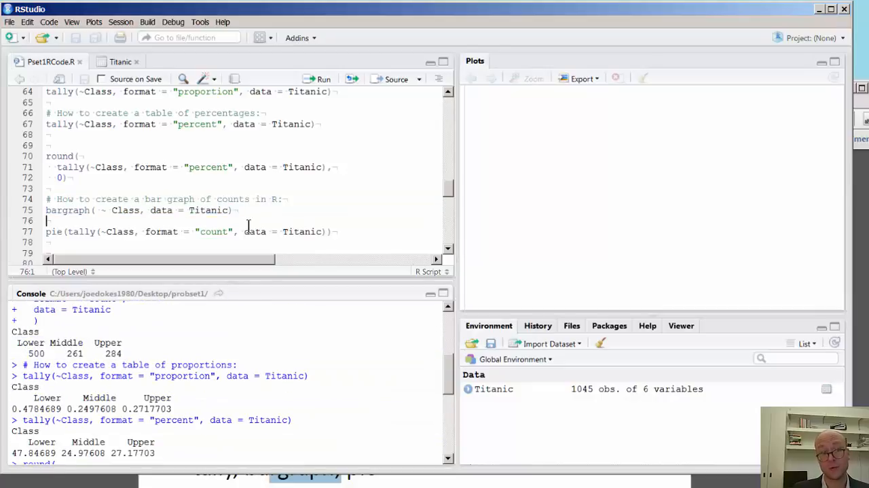
Select the bar graph comment and code lines 74–75.
triple_click(190, 231)
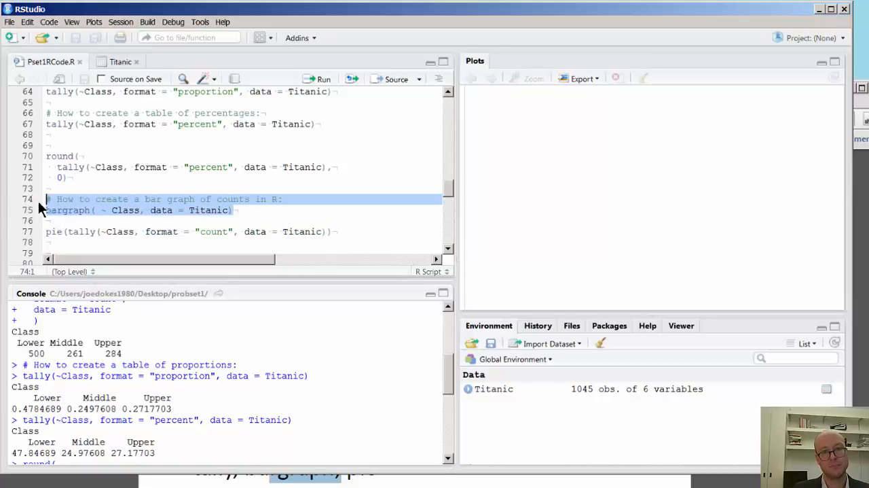
mouse_move(713, 319)
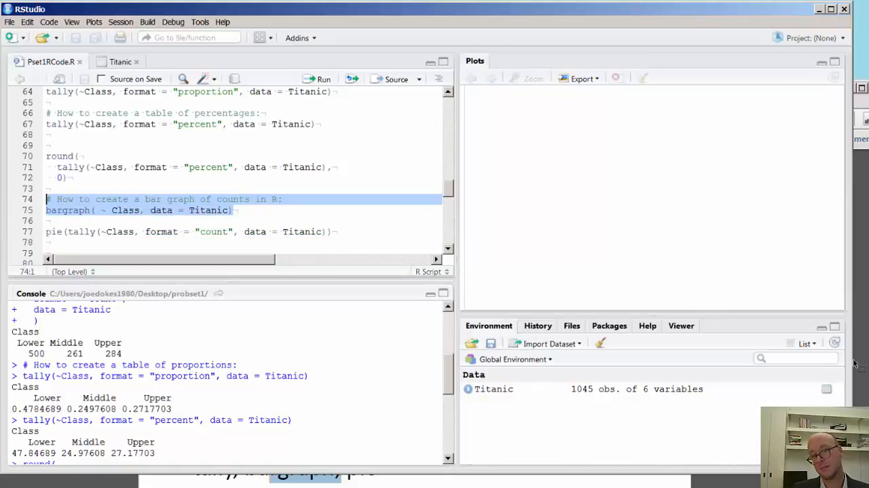
mouse_move(842, 112)
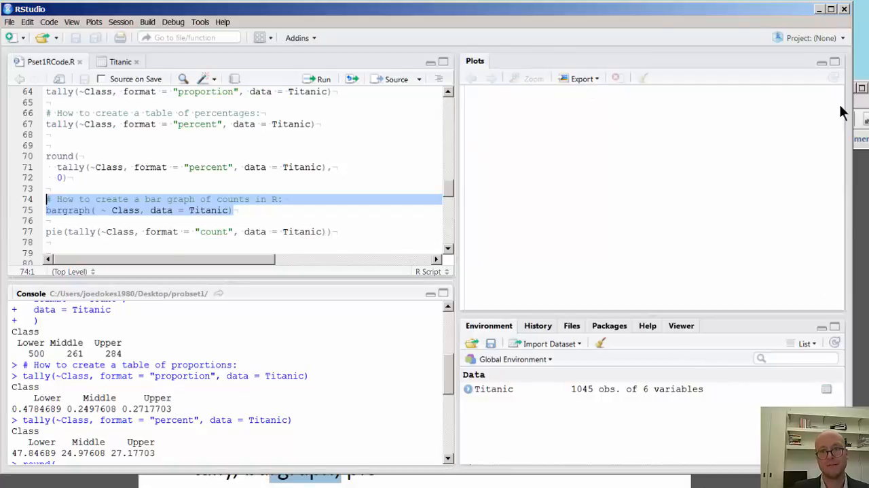
mouse_move(533, 88)
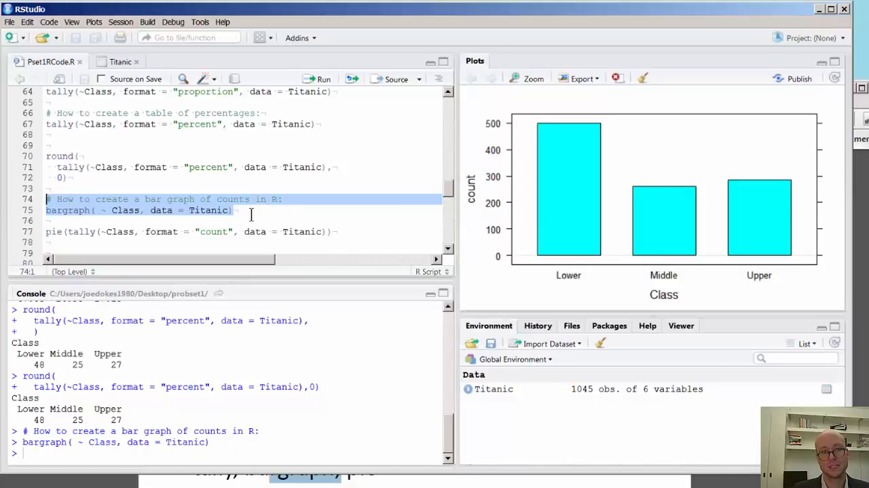
mouse_move(682, 249)
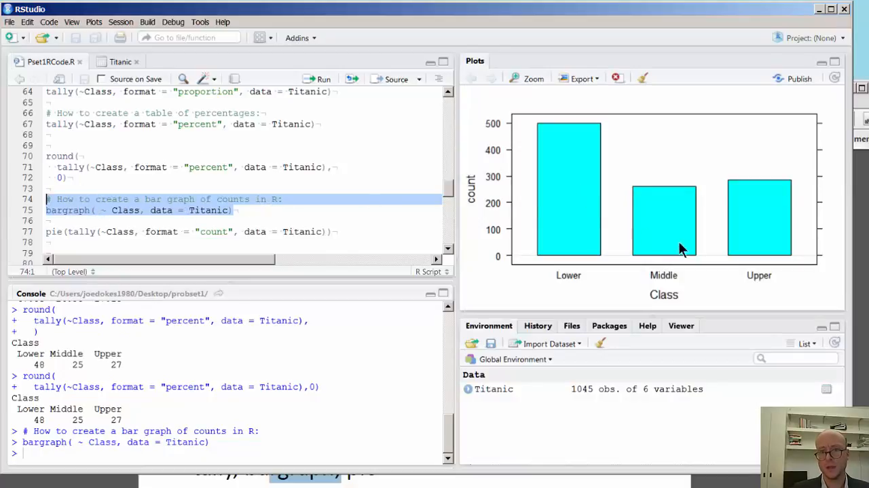
mouse_move(507, 274)
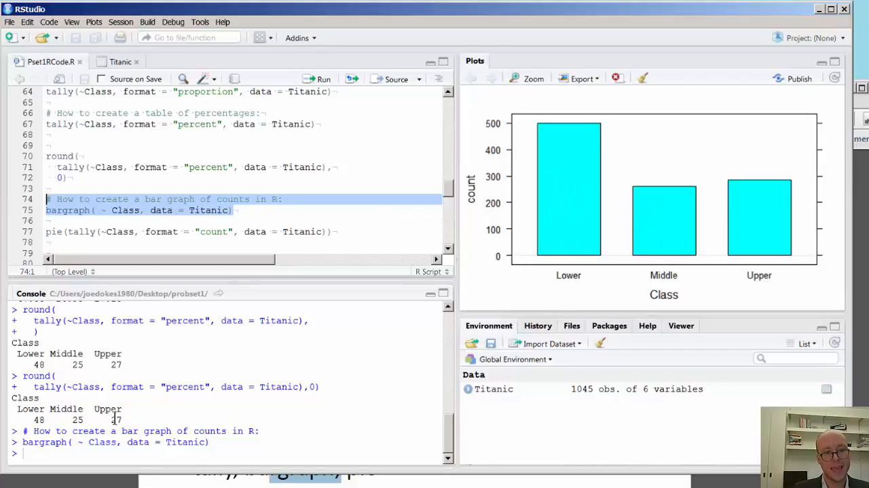
click(118, 199)
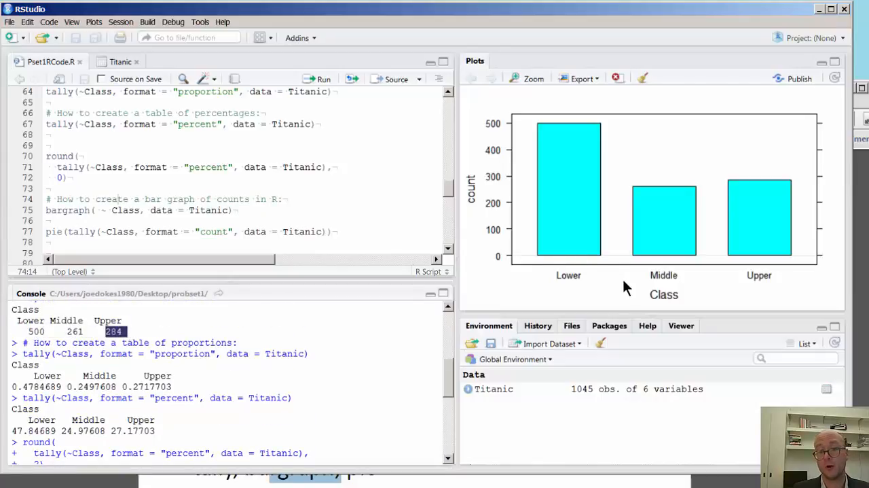
mouse_move(635, 163)
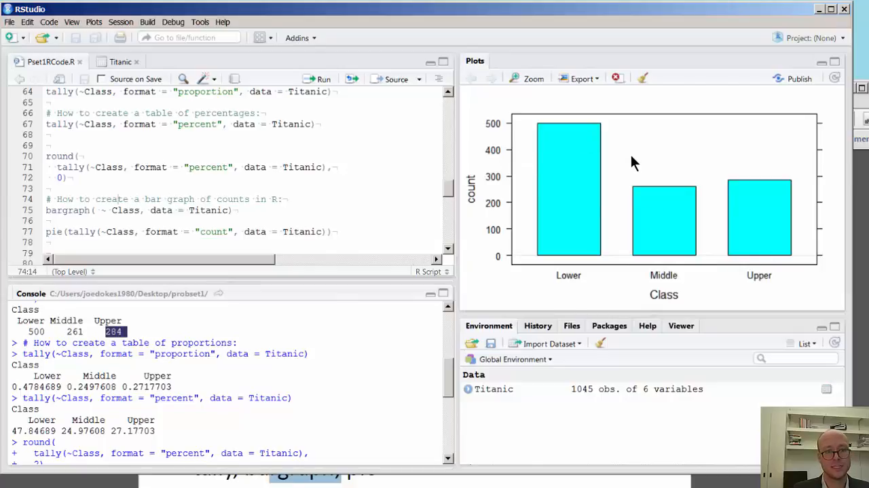
mouse_move(796, 253)
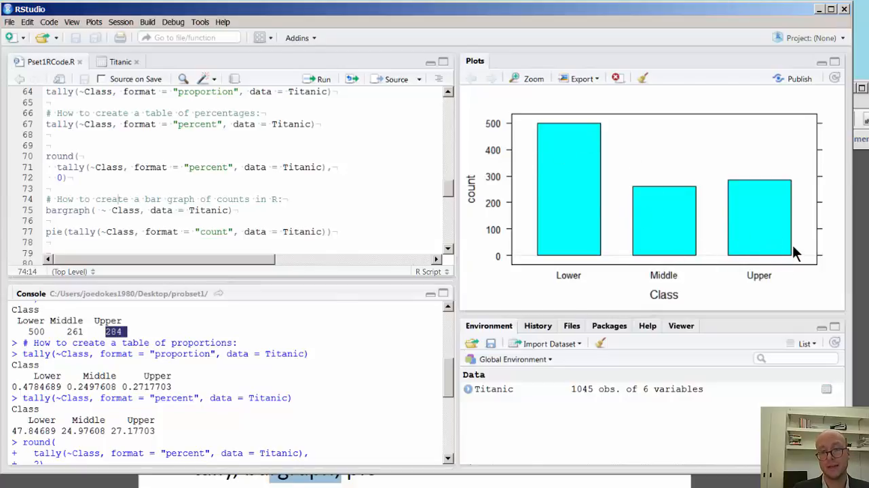
mouse_move(523, 214)
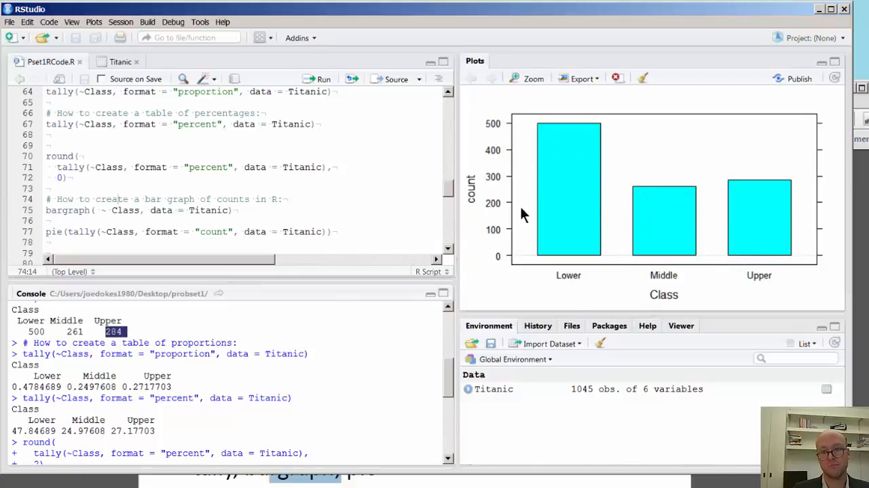
click(68, 189)
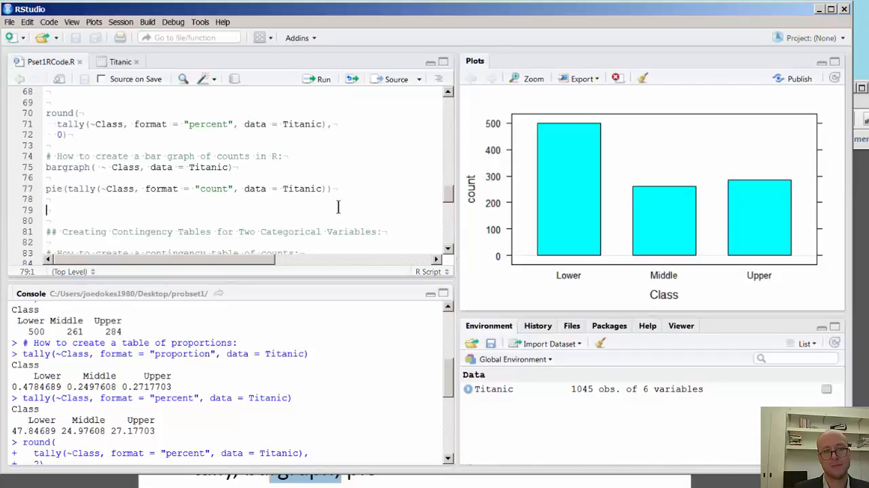
Break the pie call over three lines and type a '# pie' comment beneath it.
click(81, 188)
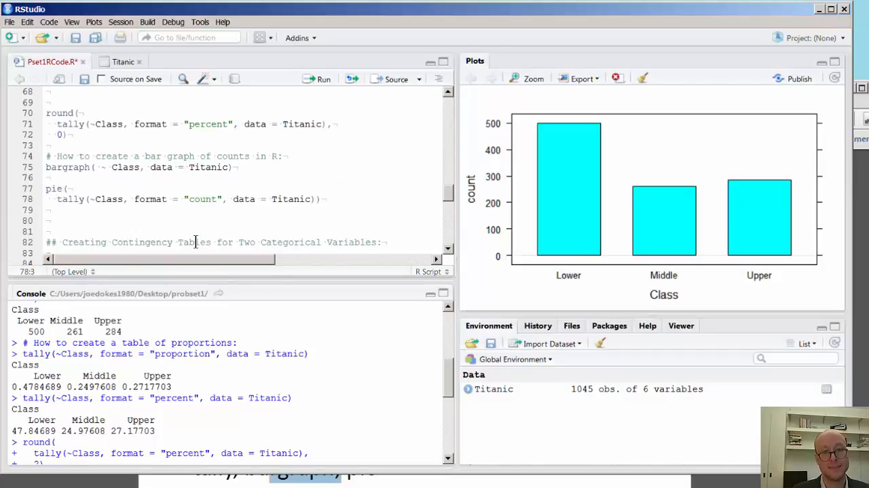
click(58, 210)
text())
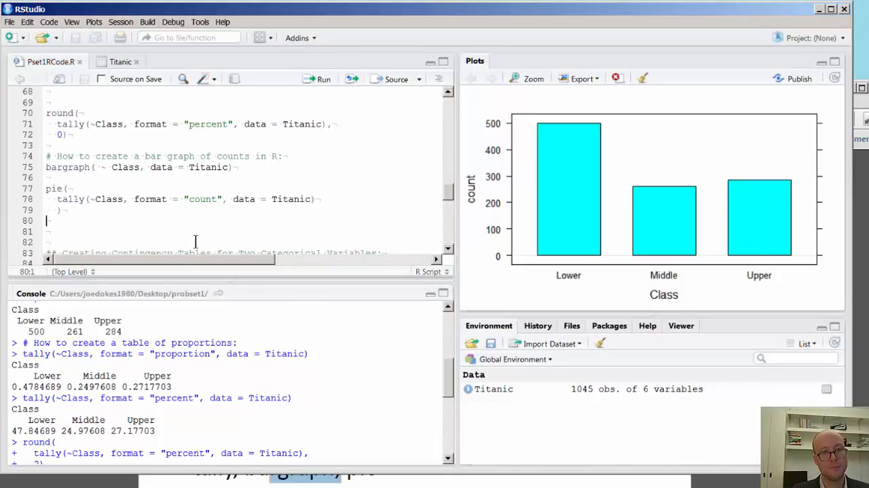
text(#)
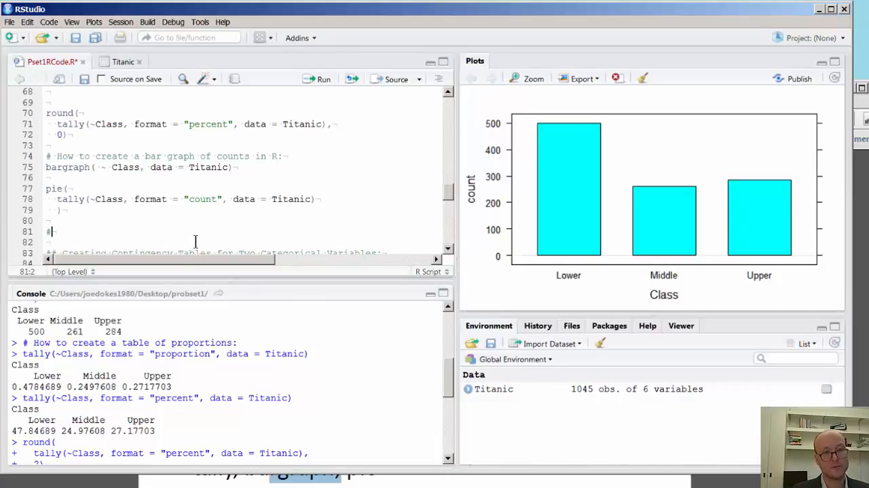
text(pie()
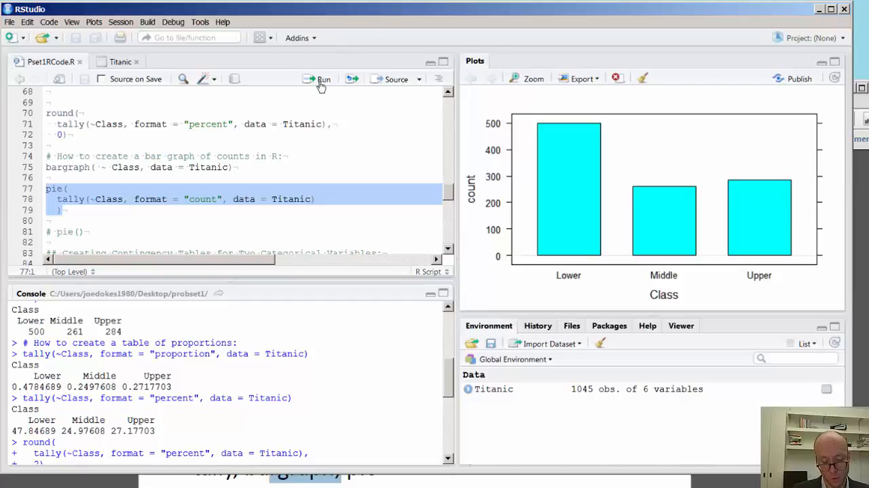
Run the three-line pie code to chart Titanic Class, then enlarge the Plots pane.
click(323, 79)
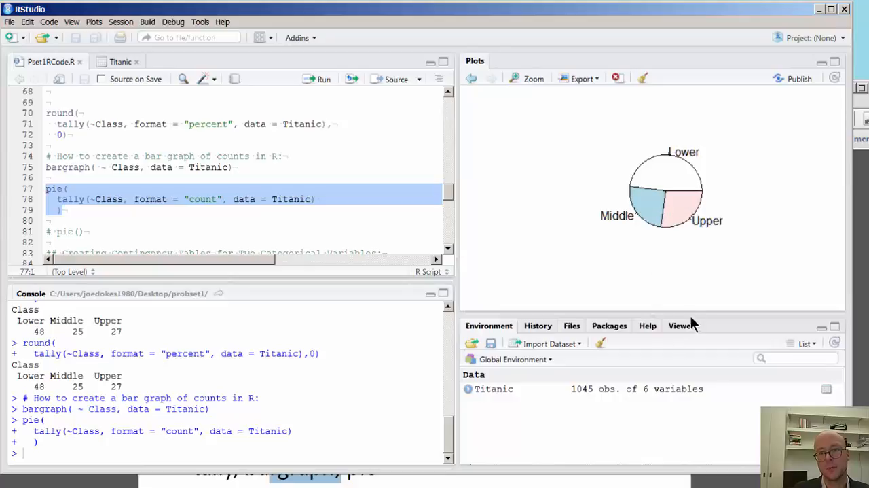
mouse_move(688, 319)
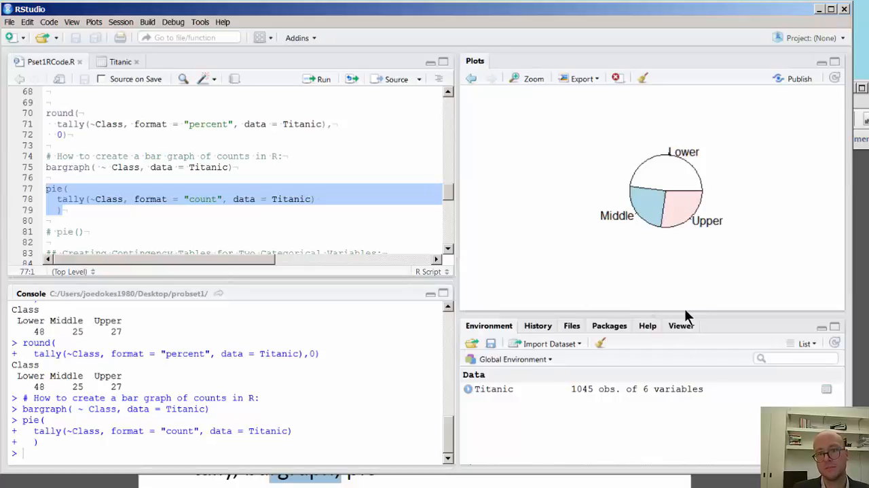
drag(687, 317, 686, 343)
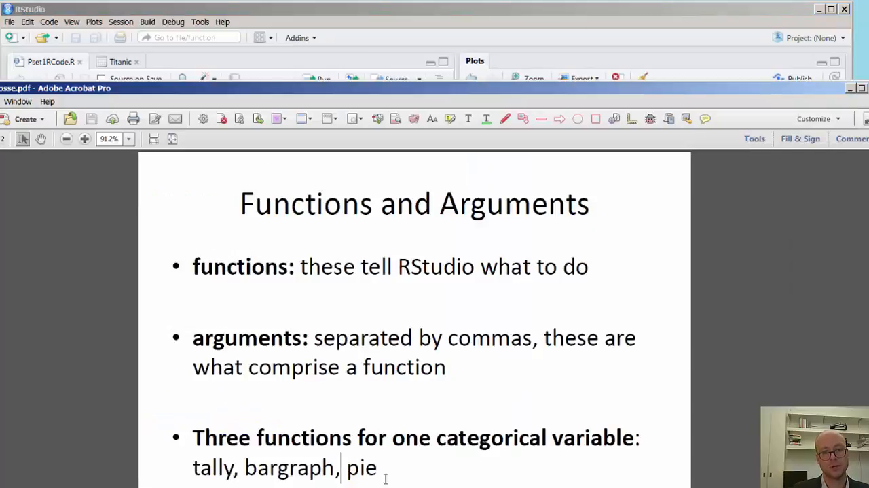
In the Acrobat slide, highlight pie, bargraph and the functions and arguments definitions.
double_click(214, 468)
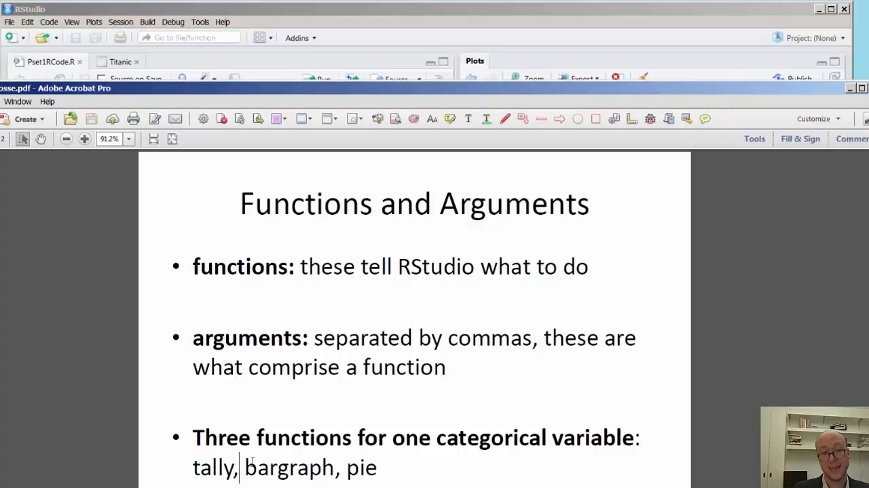
double_click(288, 466)
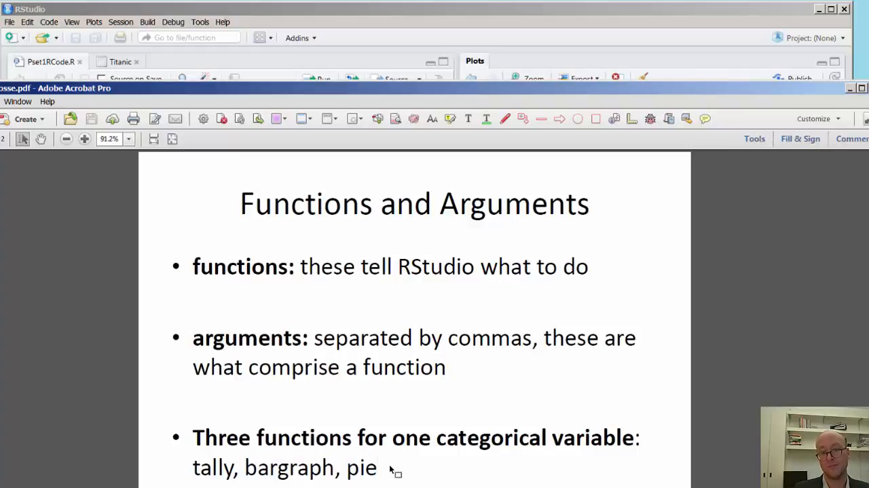
mouse_move(349, 393)
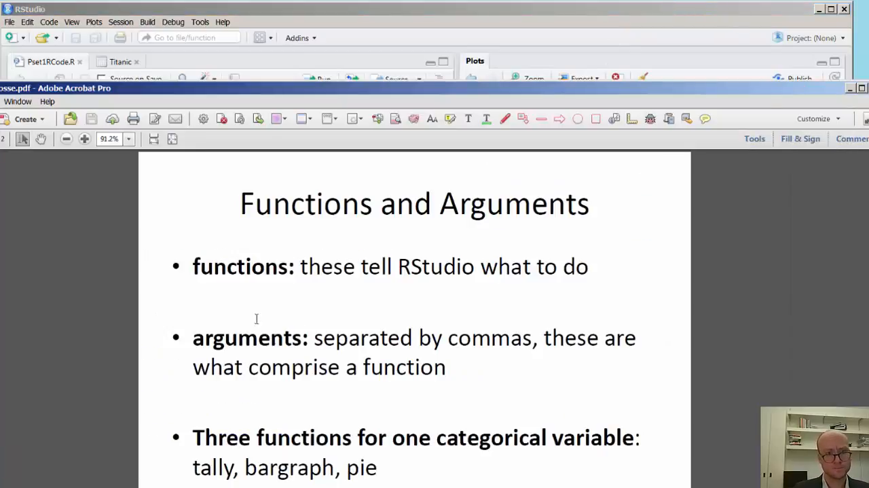
drag(192, 266, 441, 337)
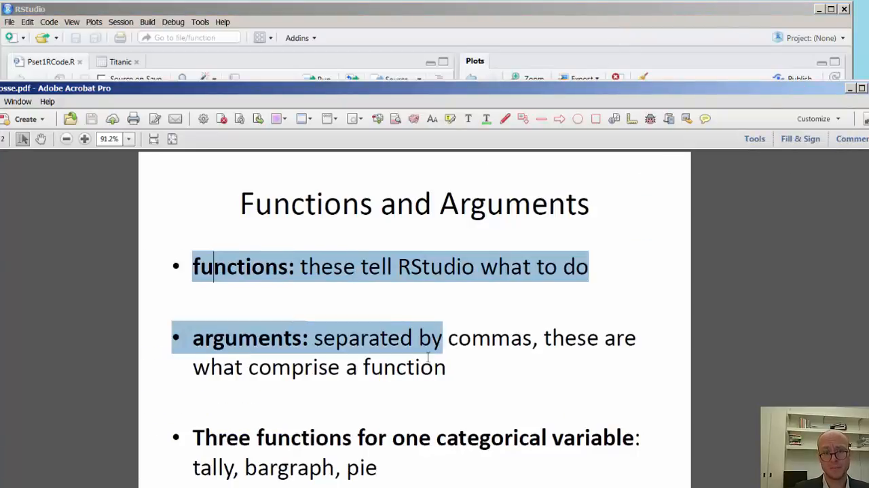
click(445, 367)
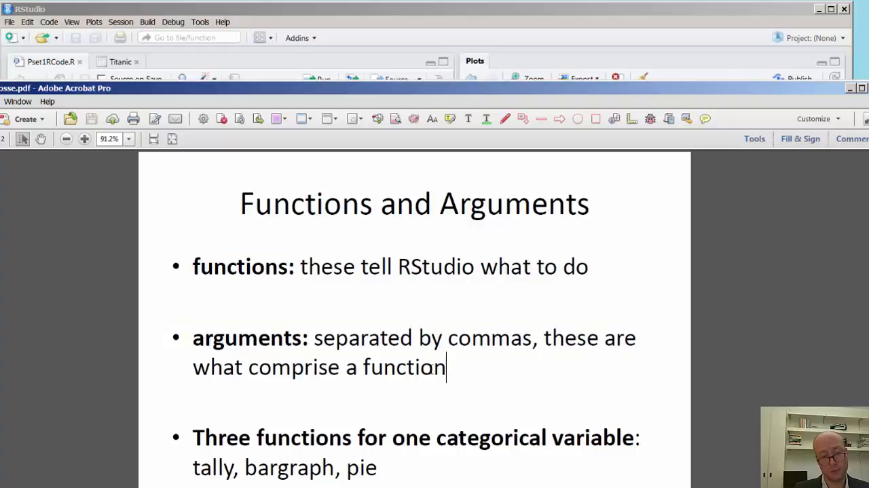
Re-highlight the functions label, point out Titanic as the data argument, then return to RStudio.
drag(192, 266, 412, 337)
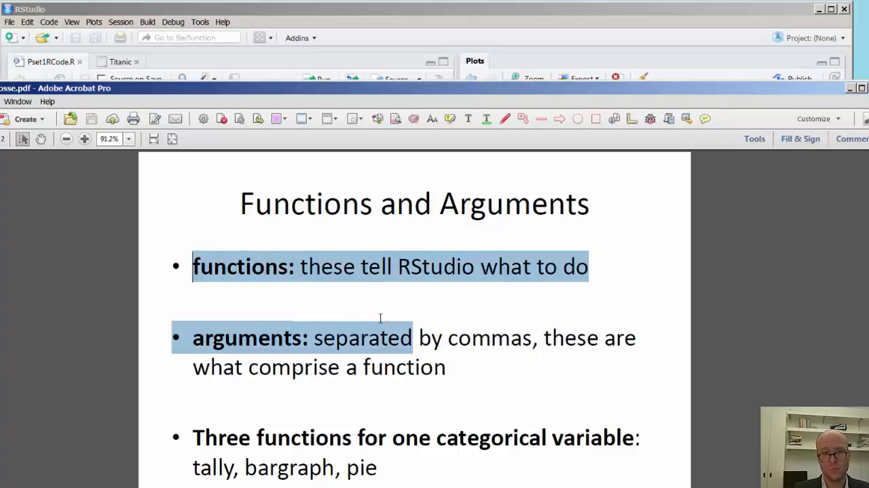
drag(413, 337, 446, 367)
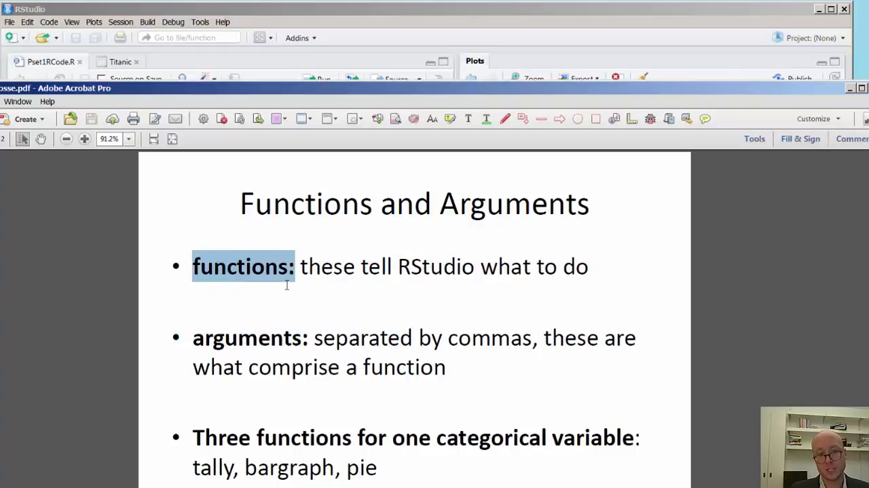
click(306, 266)
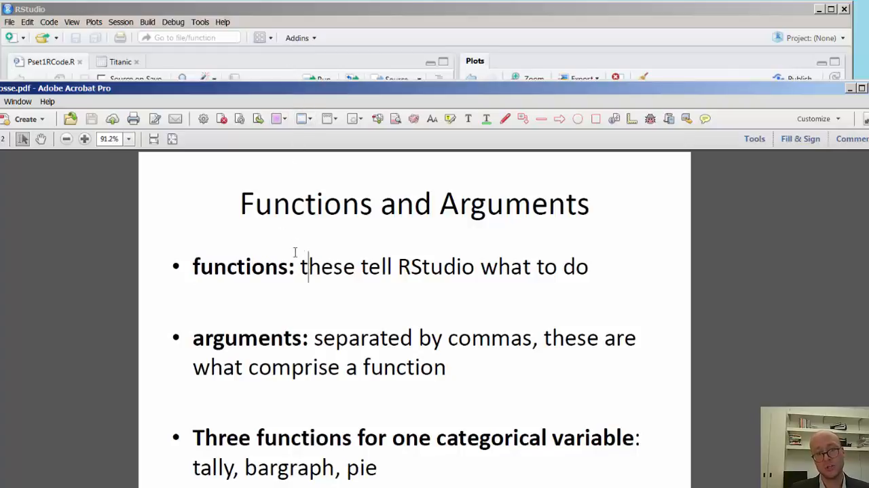
double_click(249, 338)
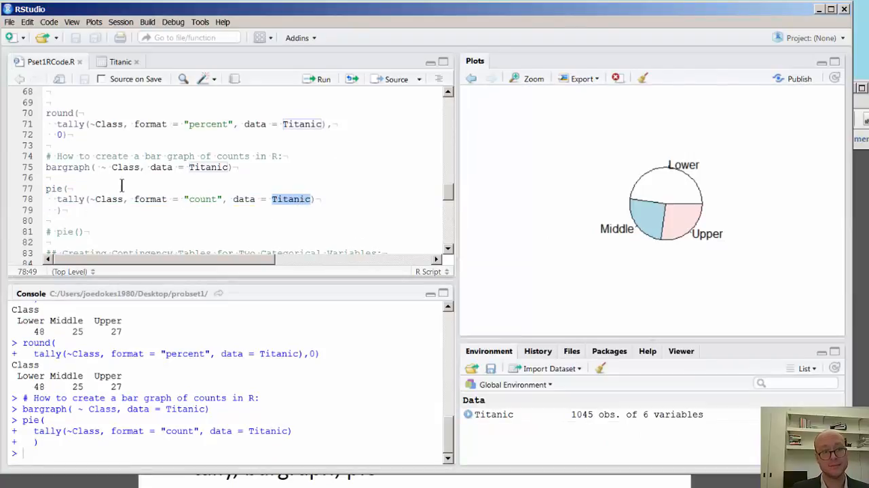
click(48, 220)
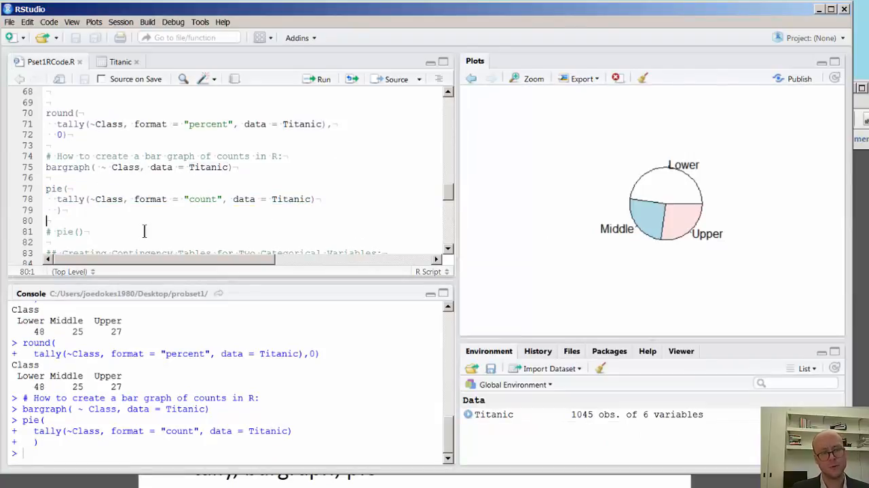